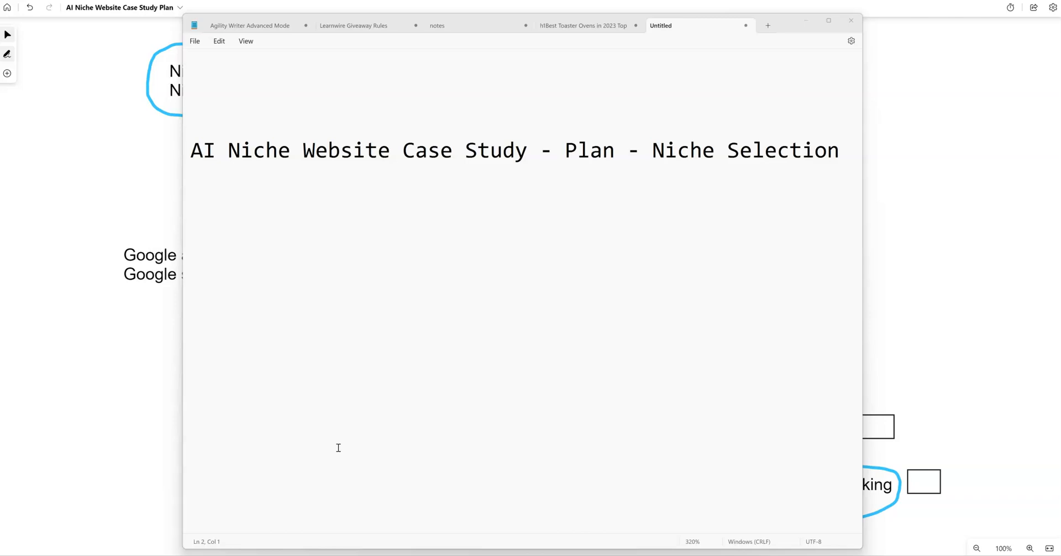
mouse_move(438, 330)
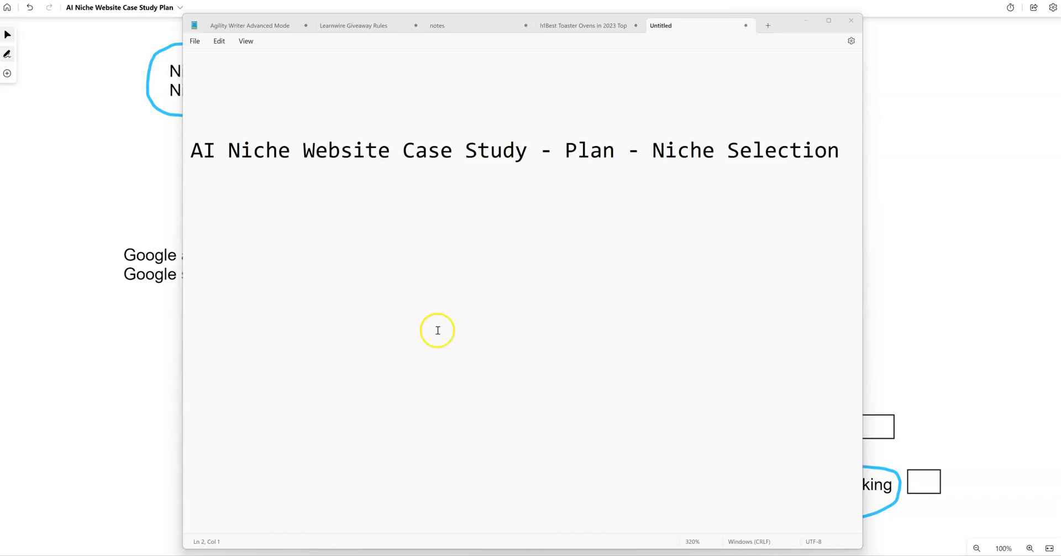
mouse_move(389, 41)
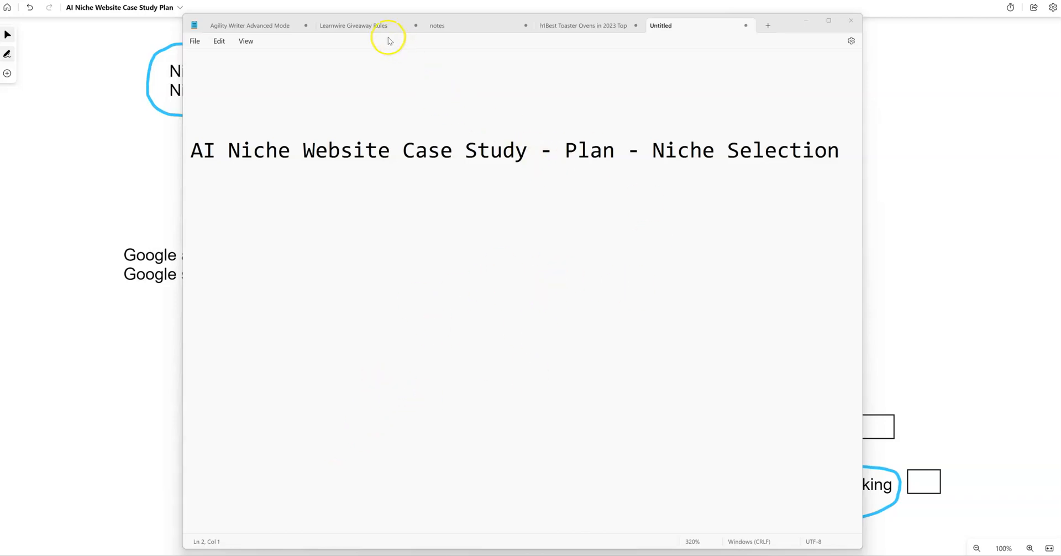
Return from the notes to the plan whiteboard, underline Nichefinder and dash the Niche Research step in black ink.
left_click(353, 25)
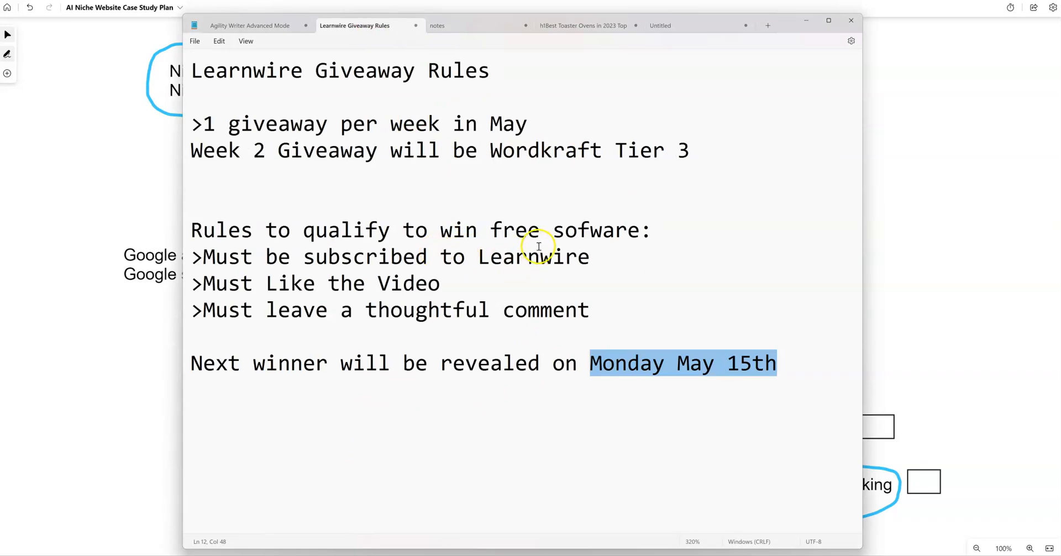
mouse_move(538, 246)
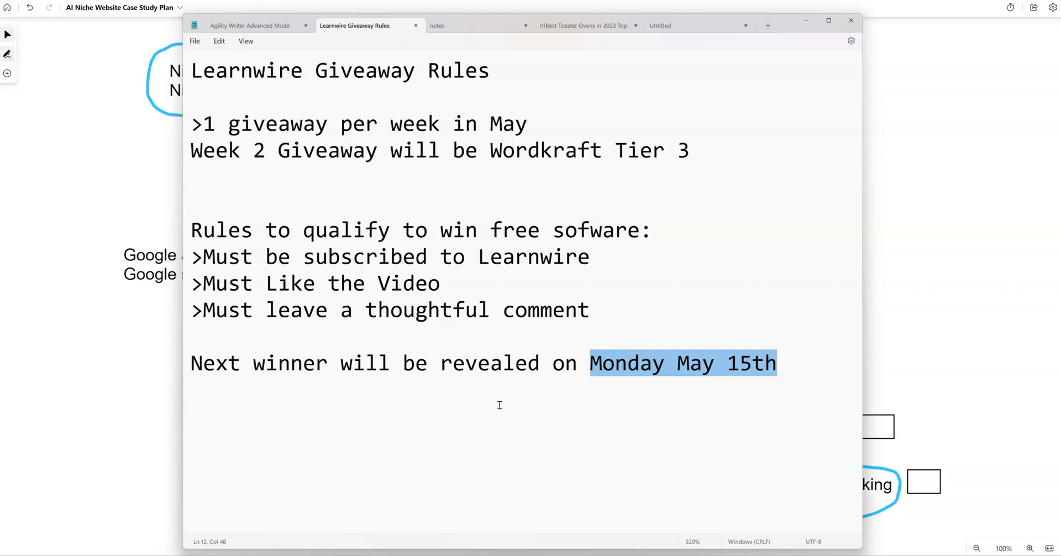
mouse_move(577, 44)
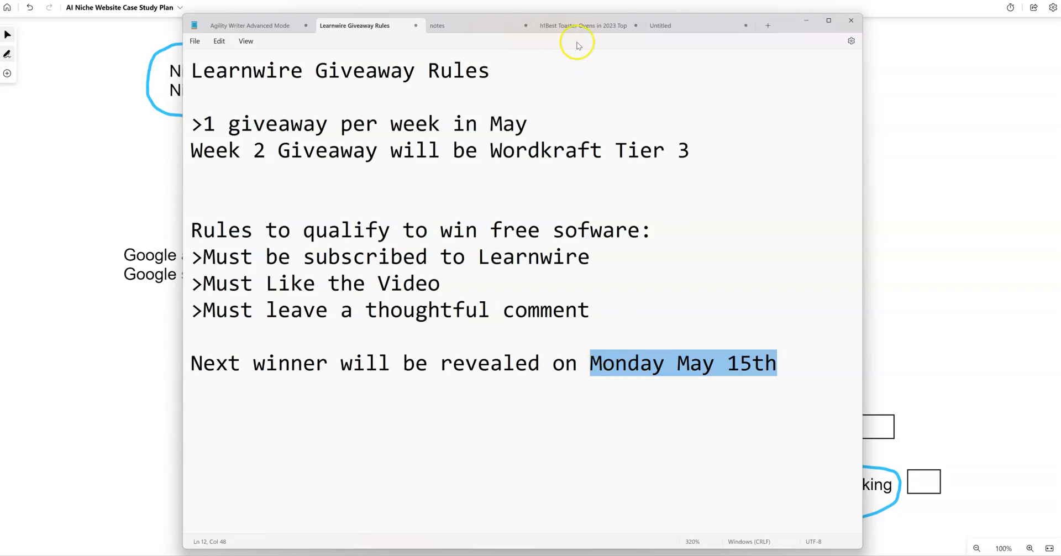
left_click(661, 25)
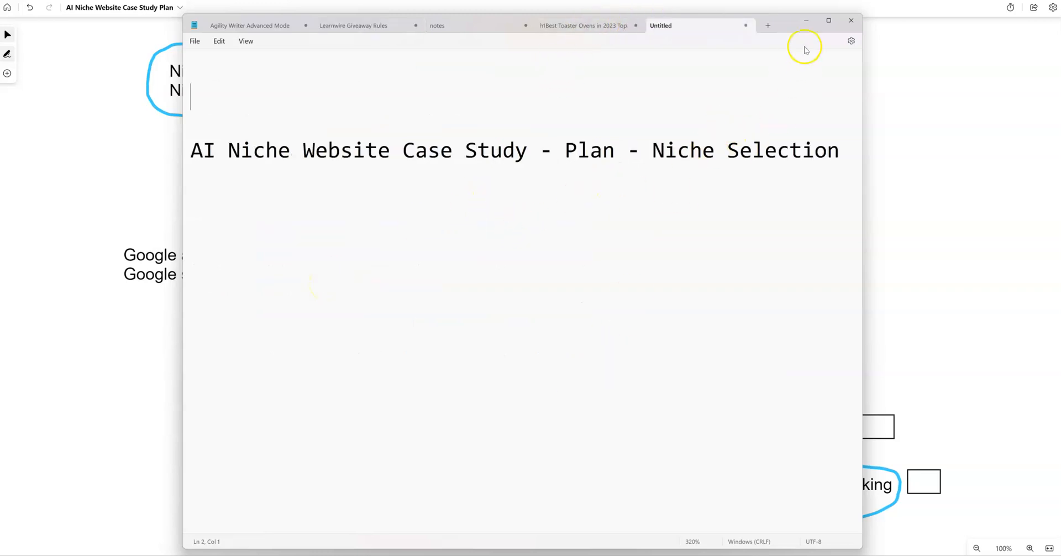
left_click(851, 20)
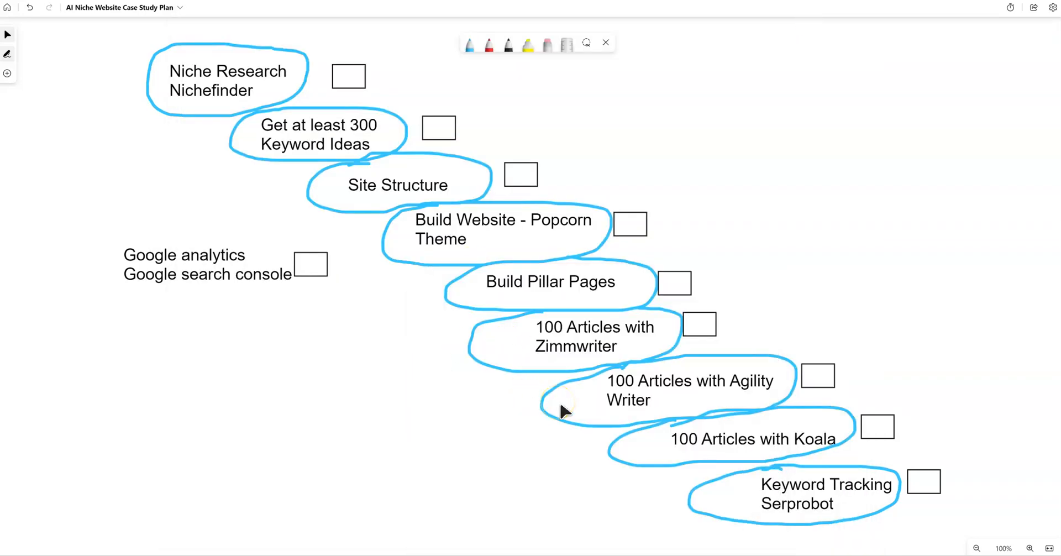
mouse_move(227, 139)
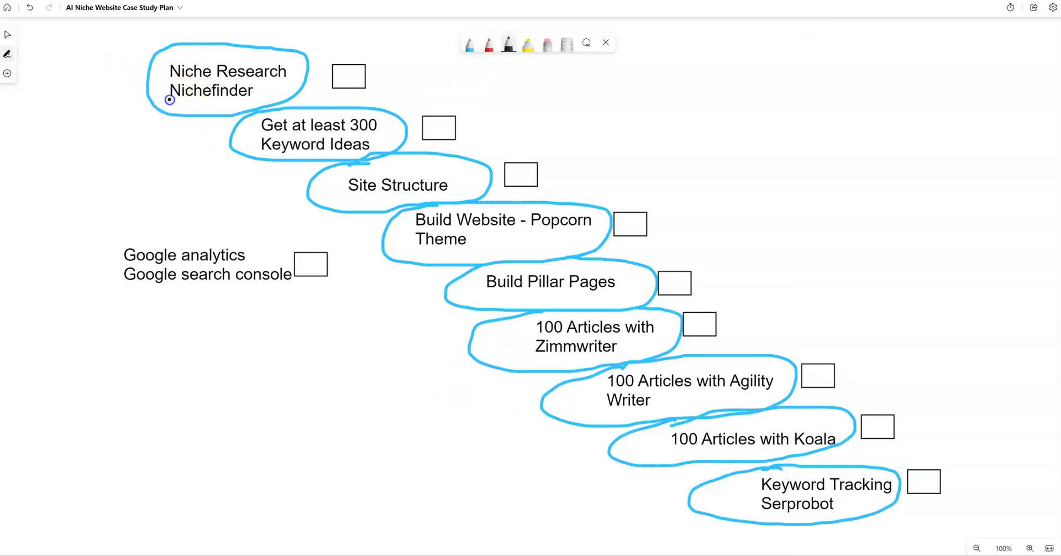
left_click_drag(169, 100, 216, 101)
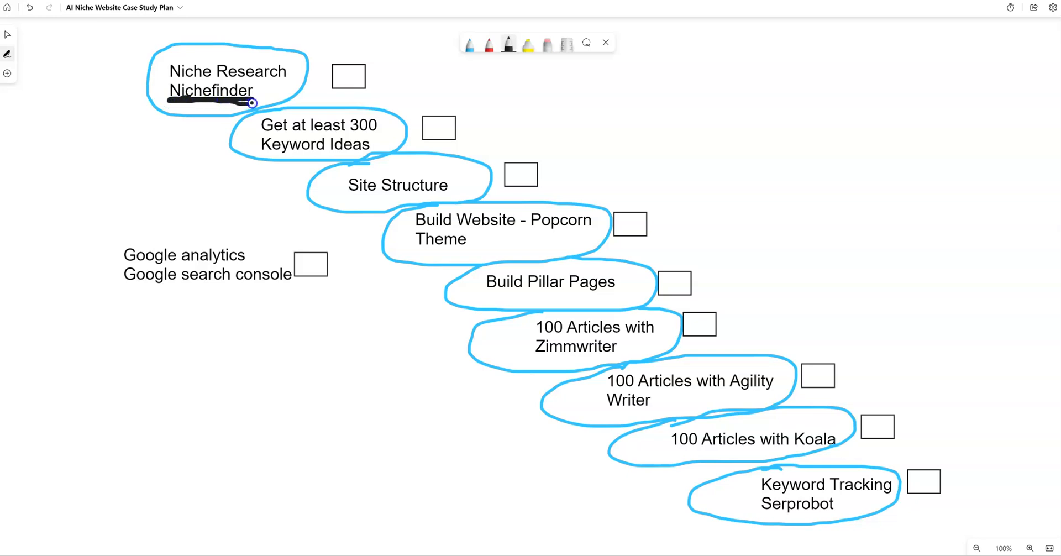
left_click_drag(254, 103, 172, 102)
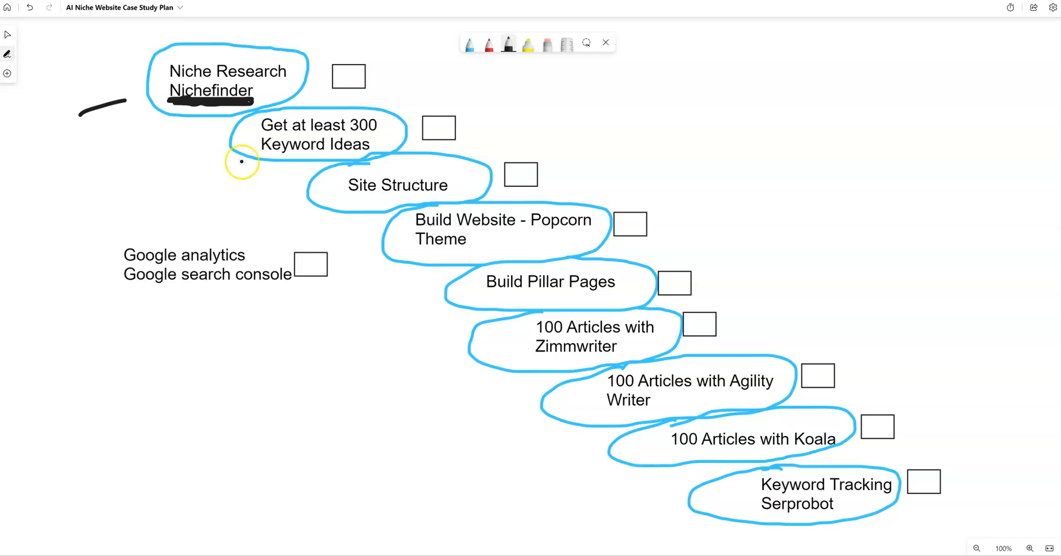
mouse_move(184, 215)
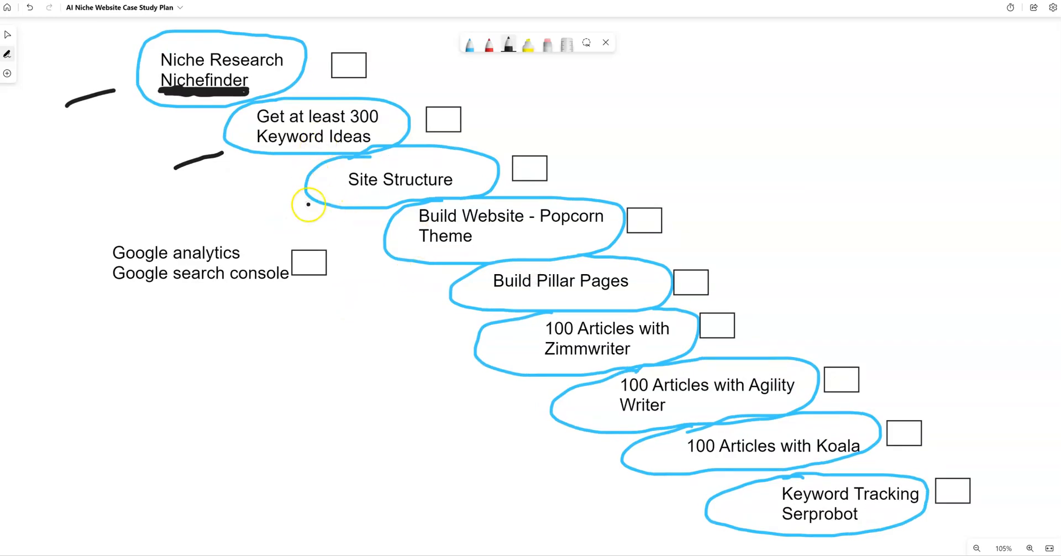
mouse_move(173, 102)
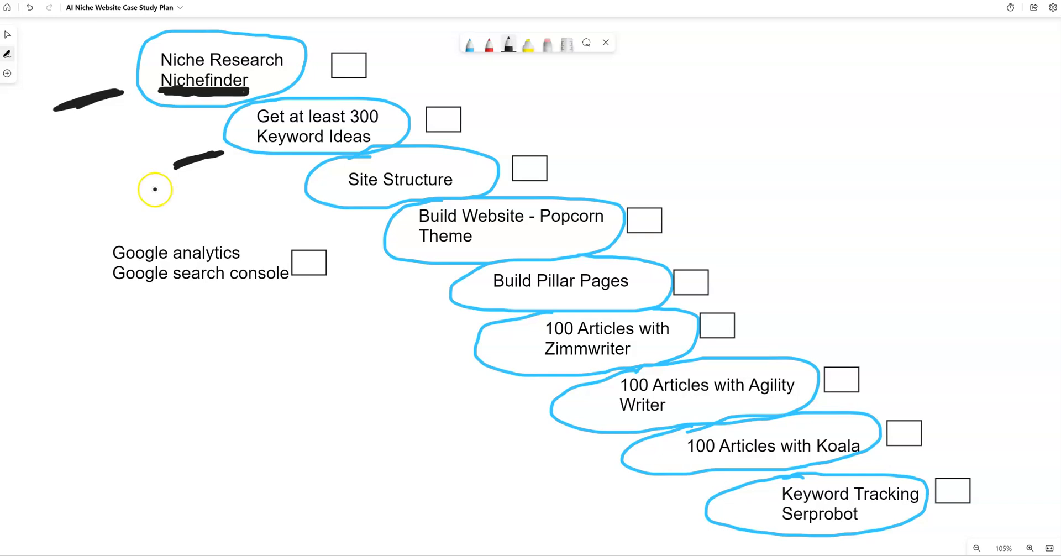
mouse_move(424, 358)
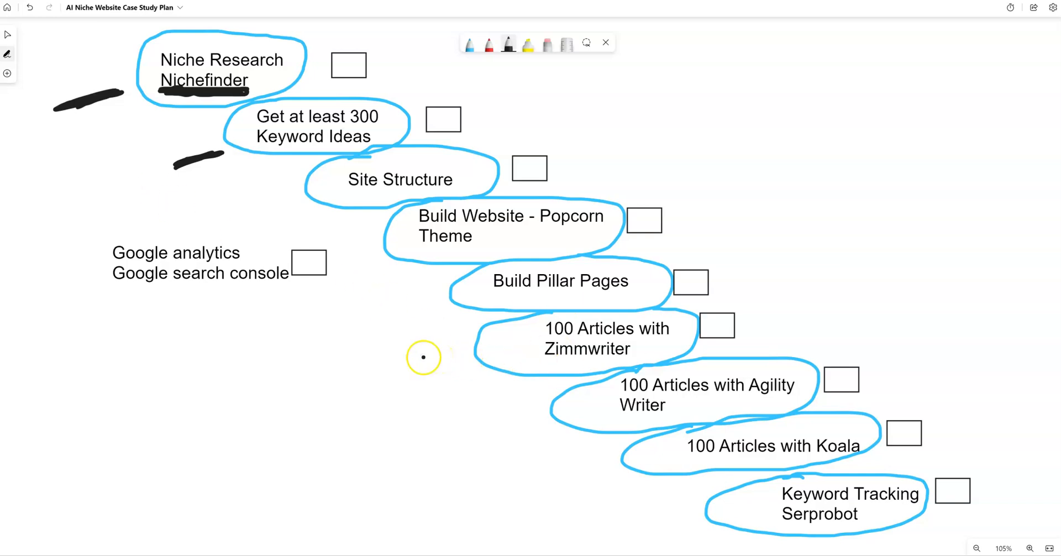
mouse_move(192, 59)
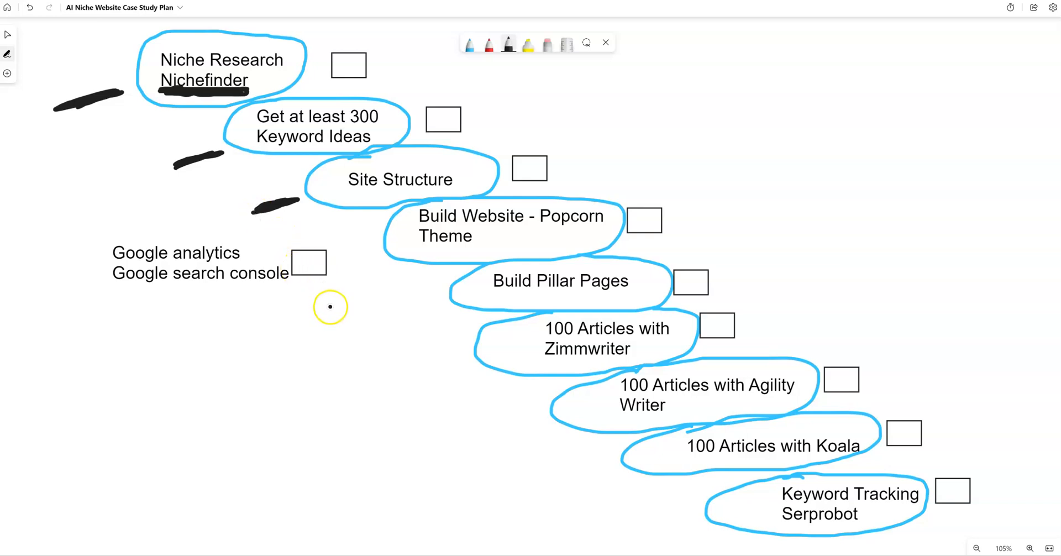
Draw a short black dash left of the Build Website - Popcorn Theme bubble.
left_click_drag(345, 257, 383, 249)
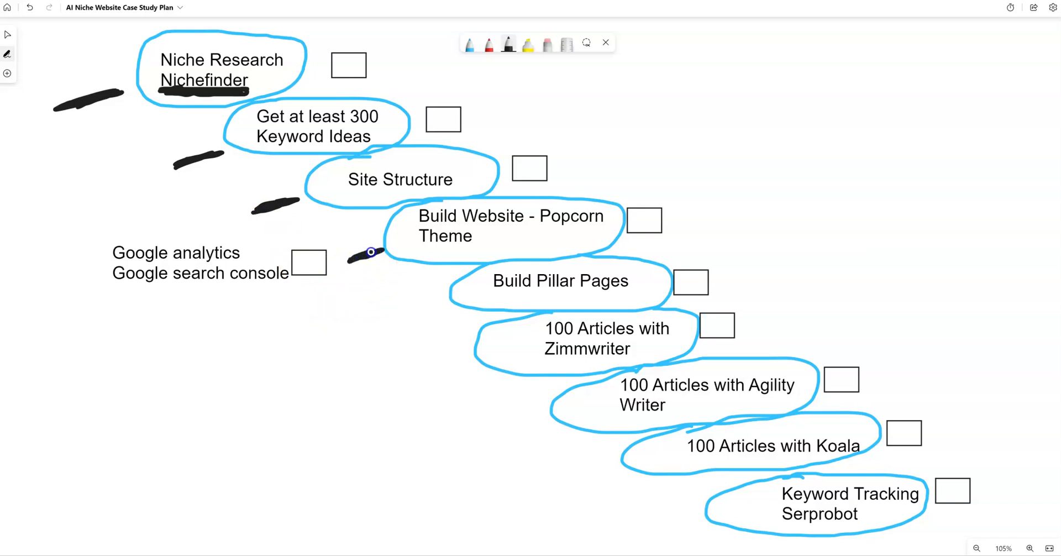
mouse_move(568, 220)
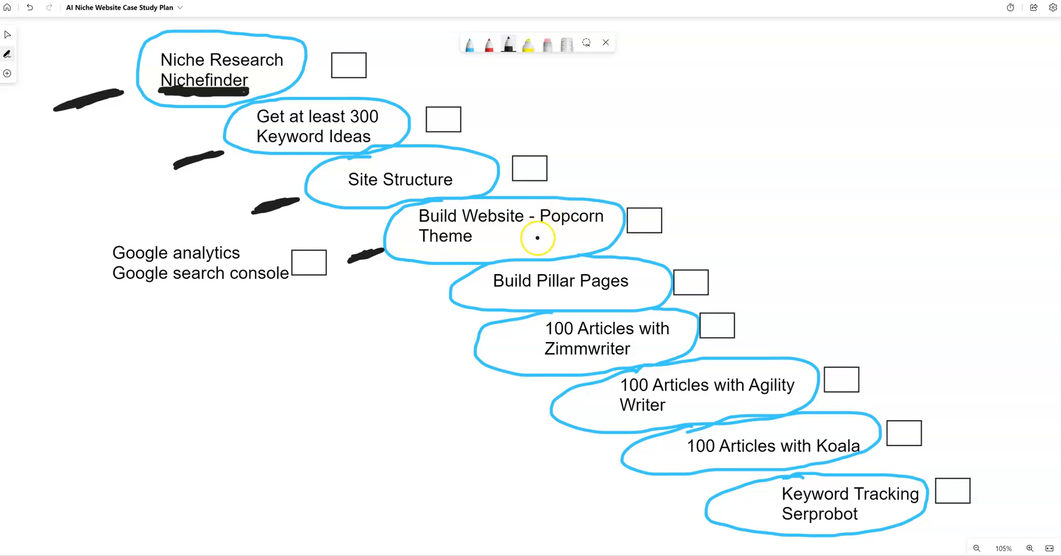
mouse_move(435, 247)
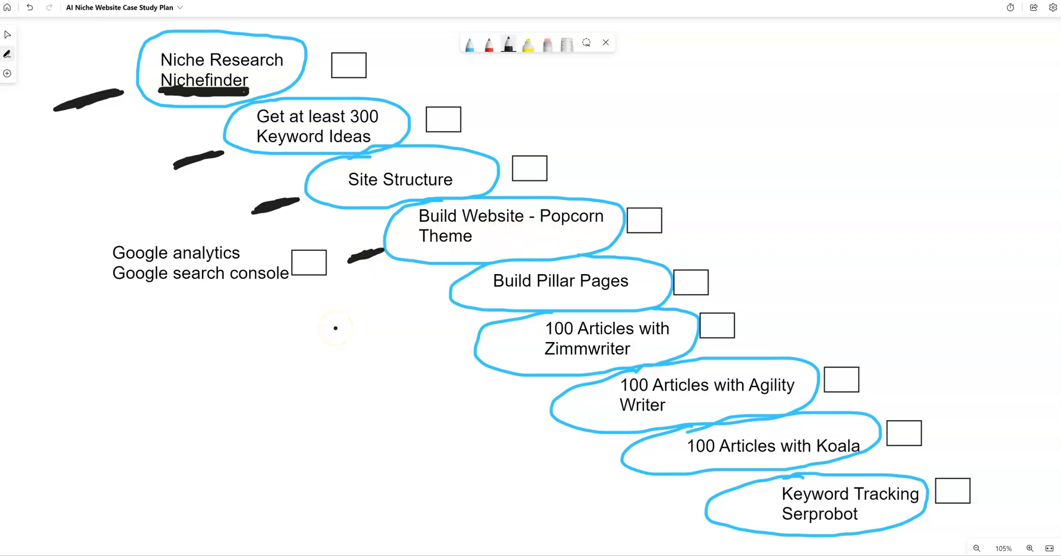
mouse_move(416, 315)
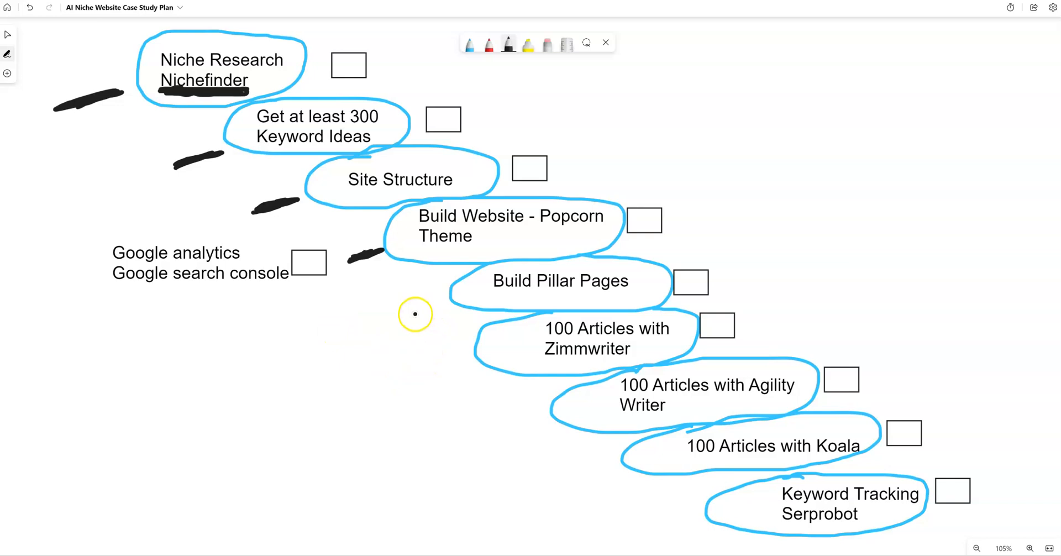
Draw a black dash beside the Build Pillar Pages bubble.
left_click_drag(408, 315, 444, 304)
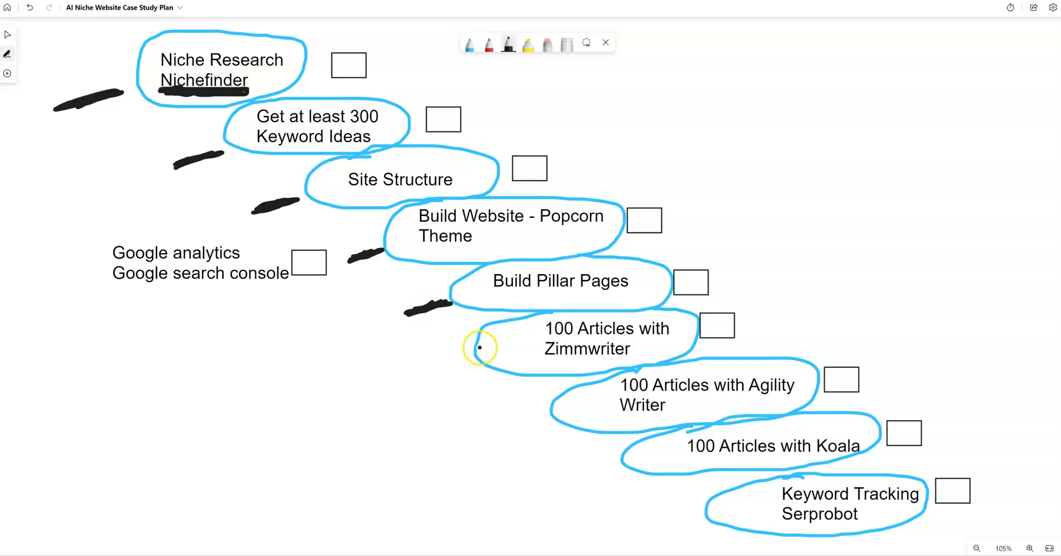
mouse_move(509, 356)
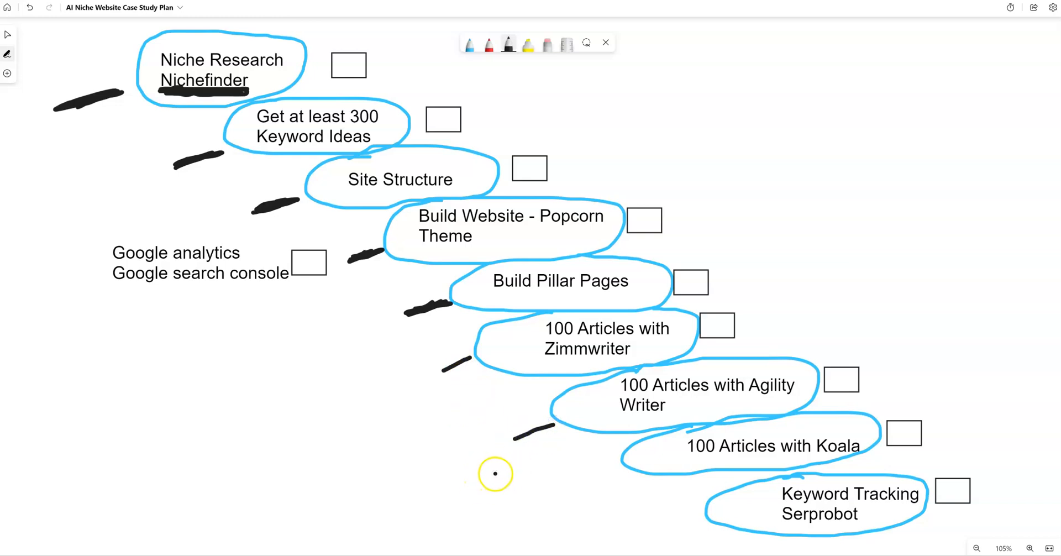
Draw a black line marking the 100 Articles with Koala step toward Keyword Tracking.
left_click_drag(578, 487, 614, 474)
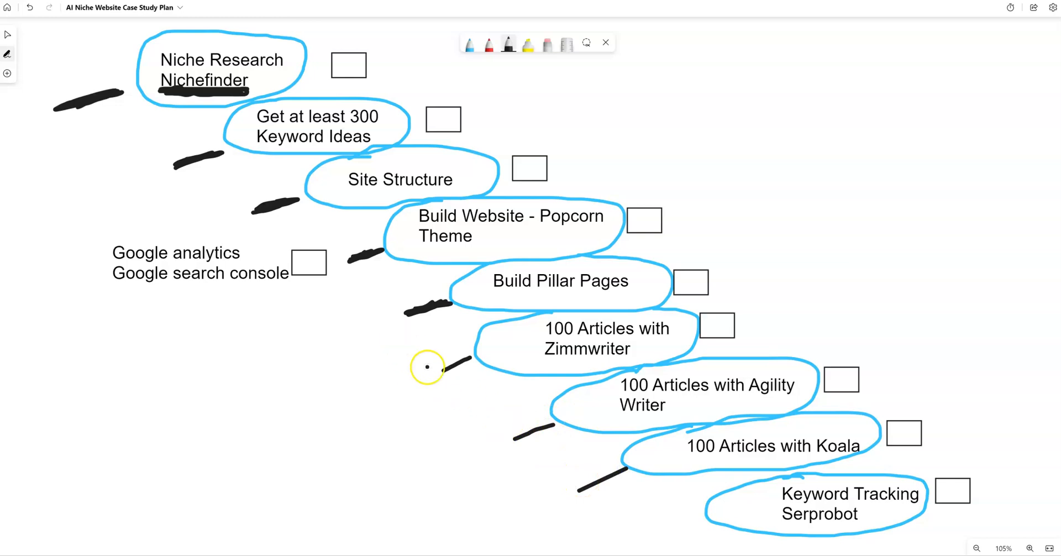
mouse_move(678, 430)
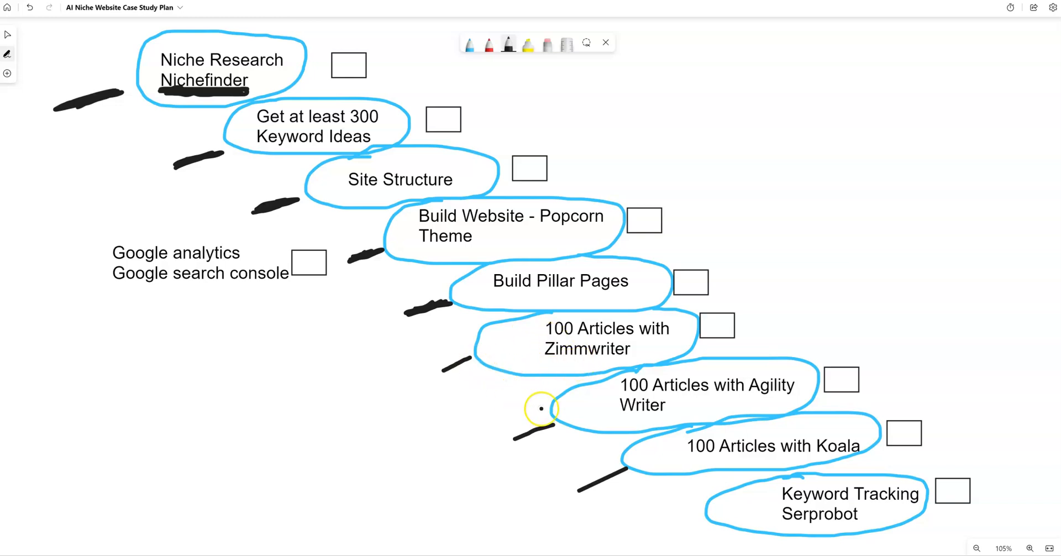
mouse_move(521, 358)
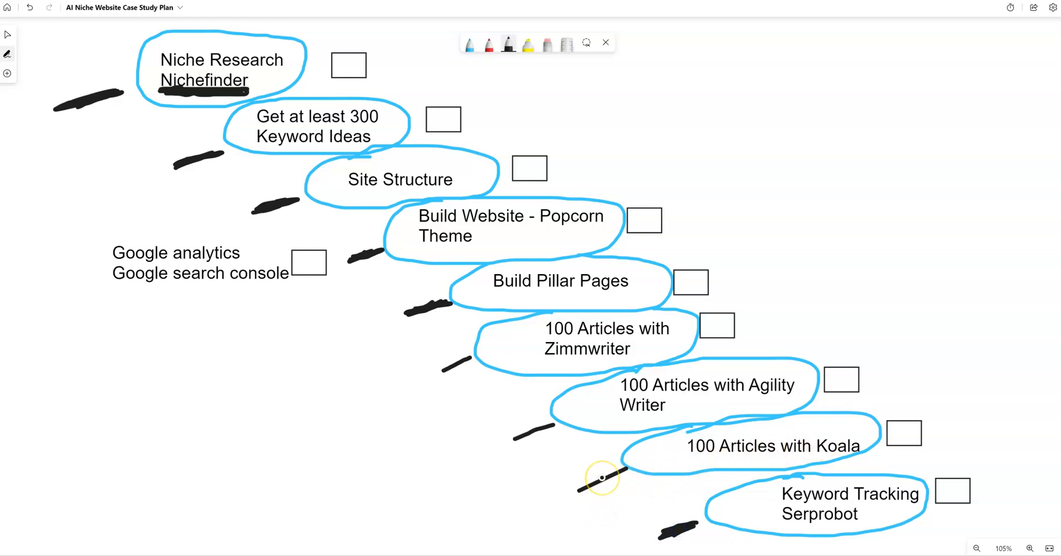
mouse_move(803, 517)
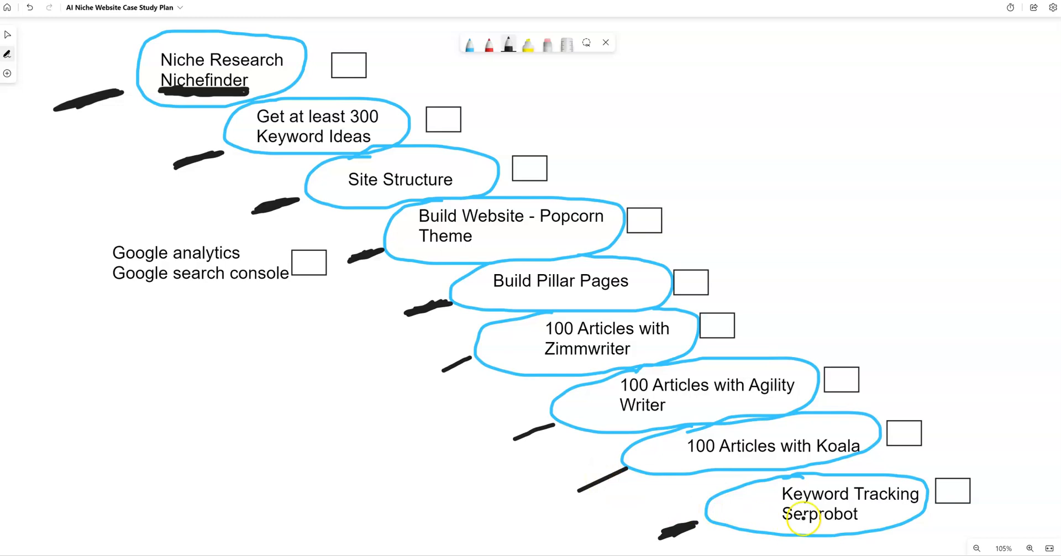
mouse_move(607, 508)
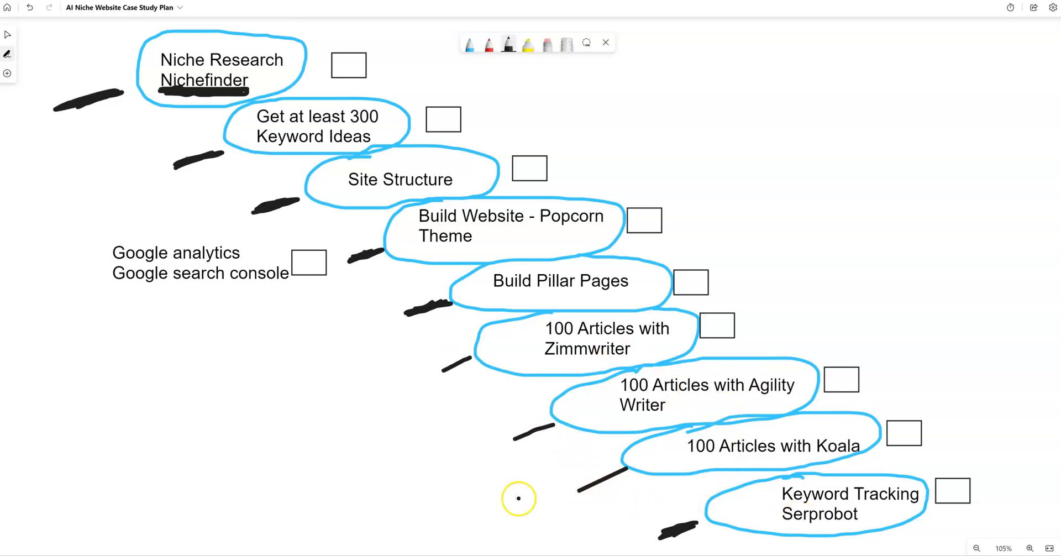
mouse_move(447, 357)
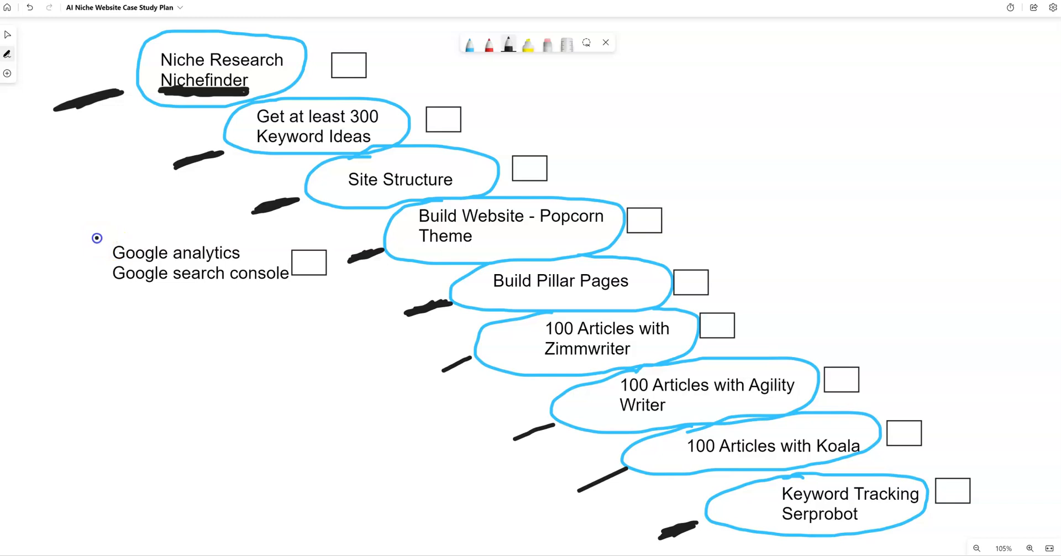
Draw a closed black loop around the Google analytics / Google search console note.
left_click_drag(96, 237, 290, 275)
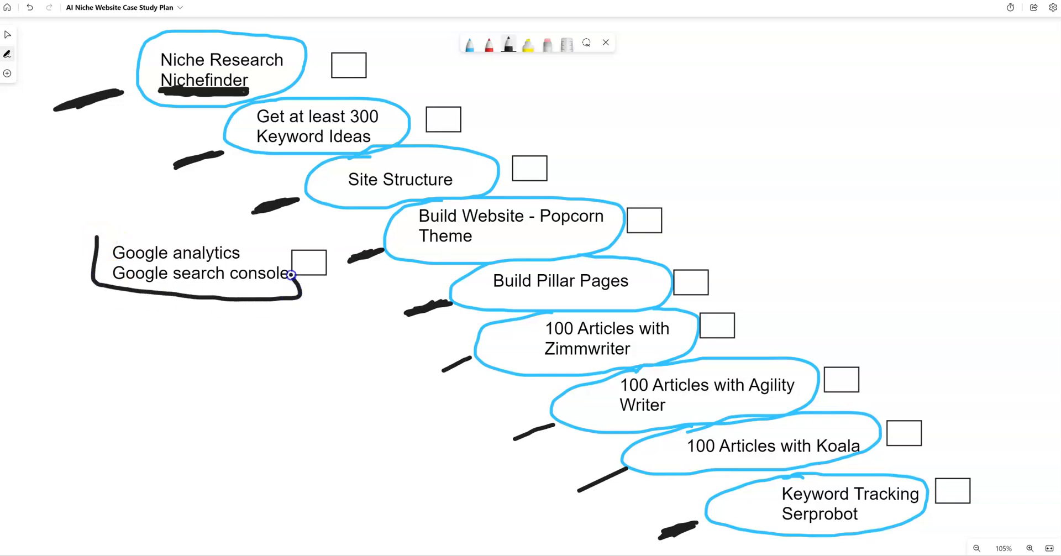
left_click_drag(291, 275, 99, 229)
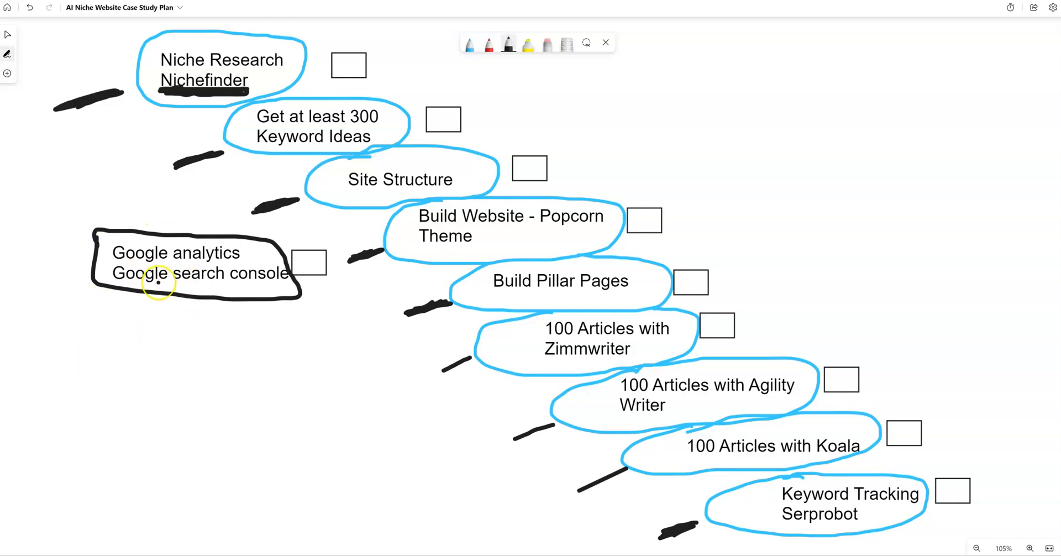
left_click(158, 282)
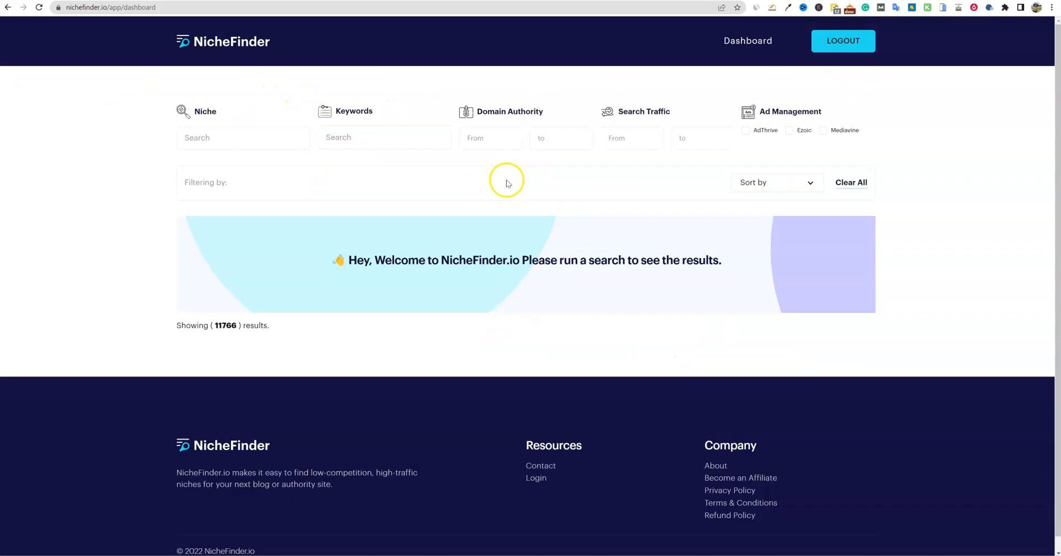
mouse_move(205, 163)
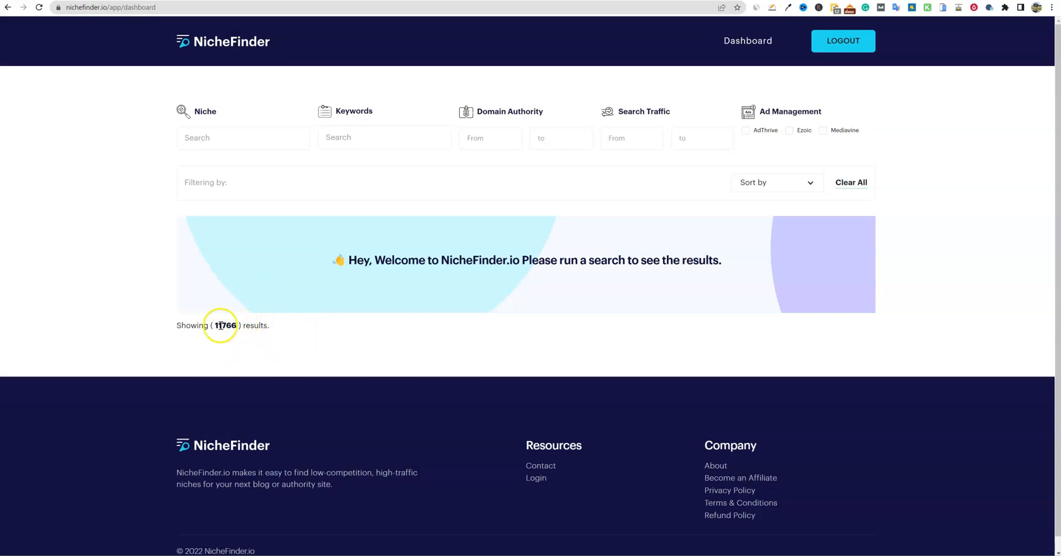
double_click(226, 325)
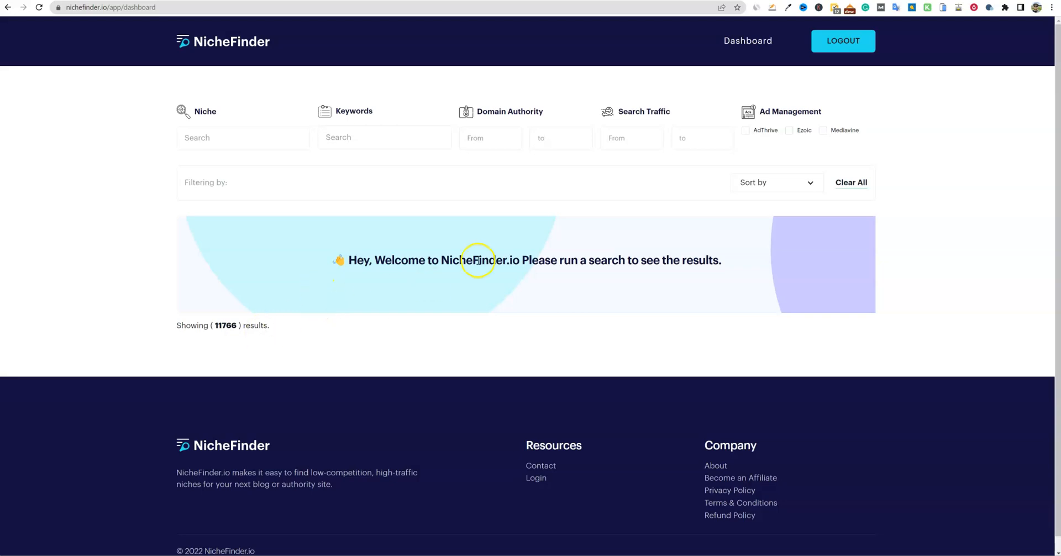
mouse_move(657, 140)
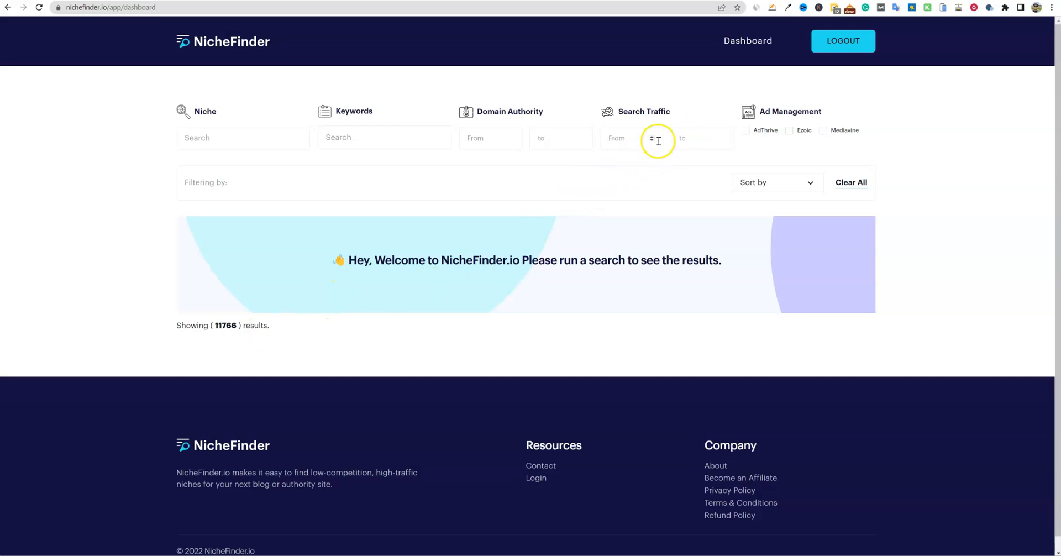
Set Search Traffic from 200000 and Domain Authority to 20, leaving 24 sites.
left_click(631, 138)
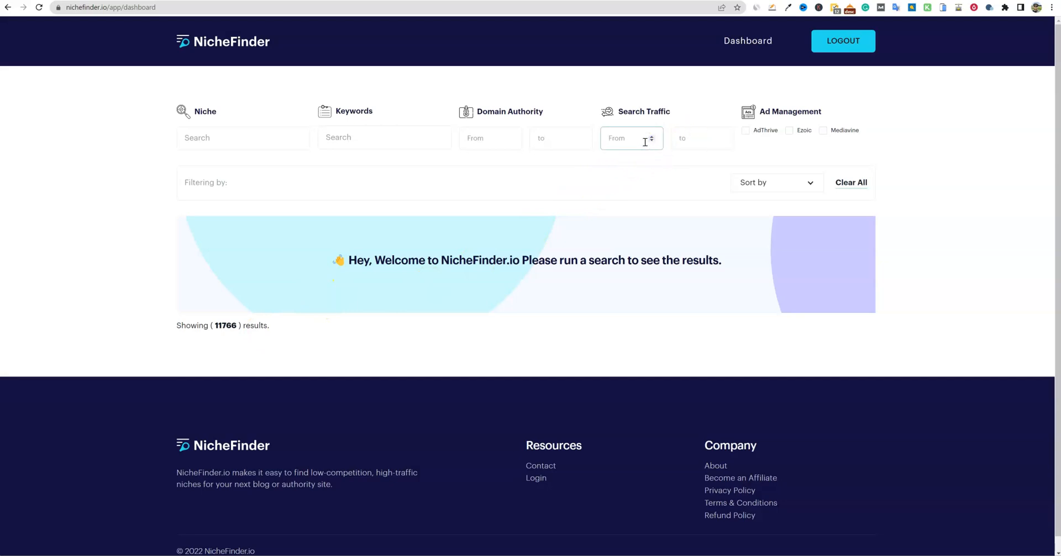
type("200000")
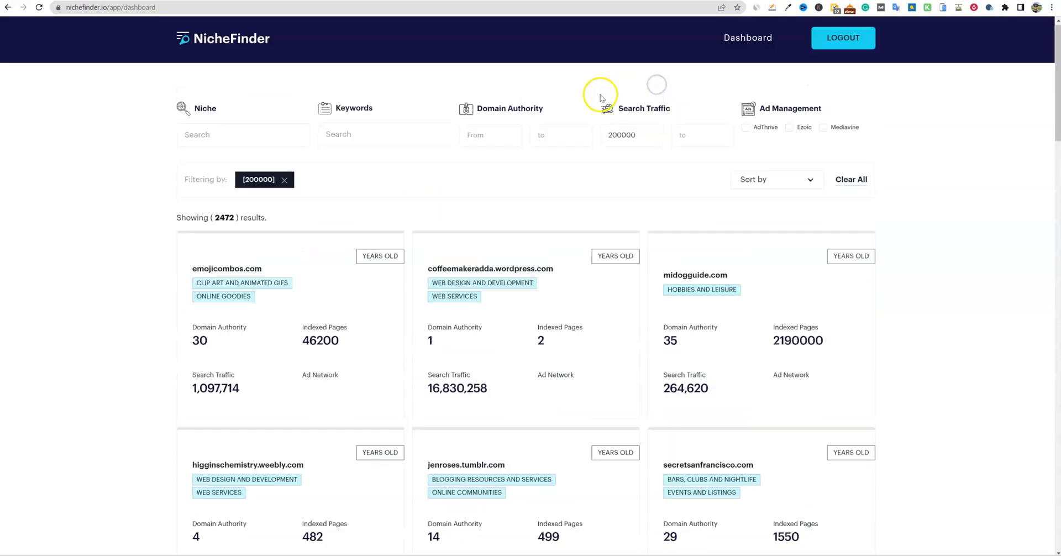
left_click(556, 138)
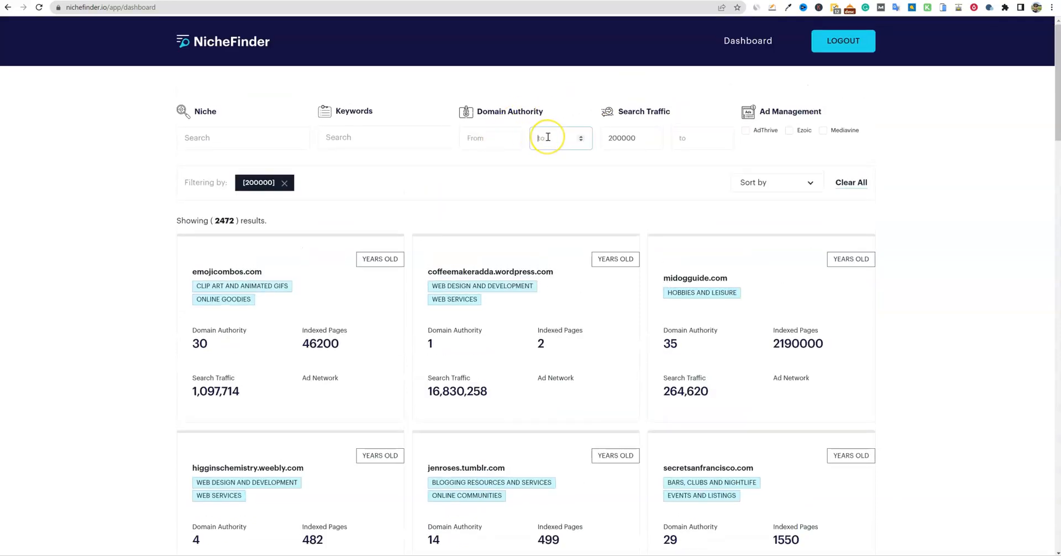
type("20")
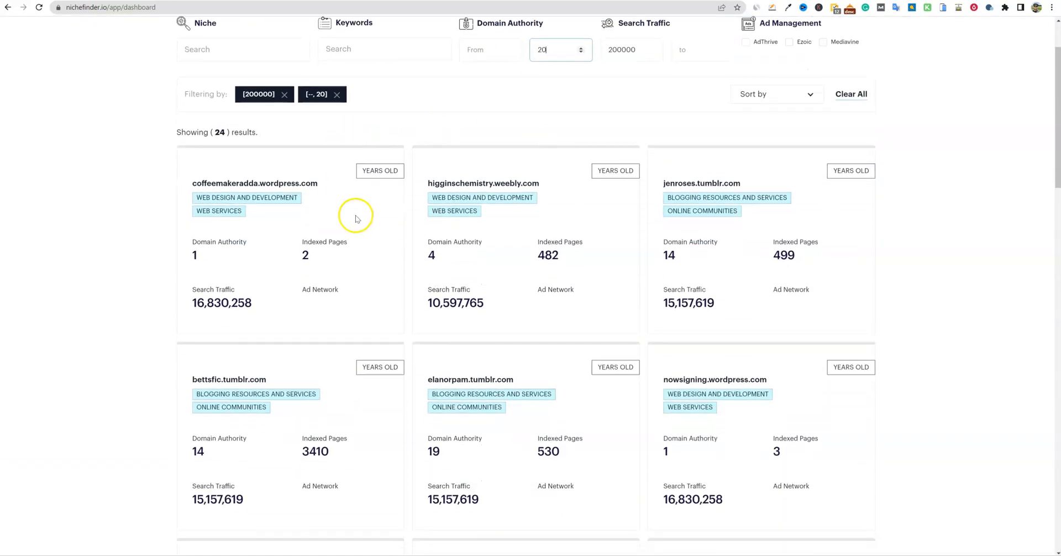
mouse_move(717, 233)
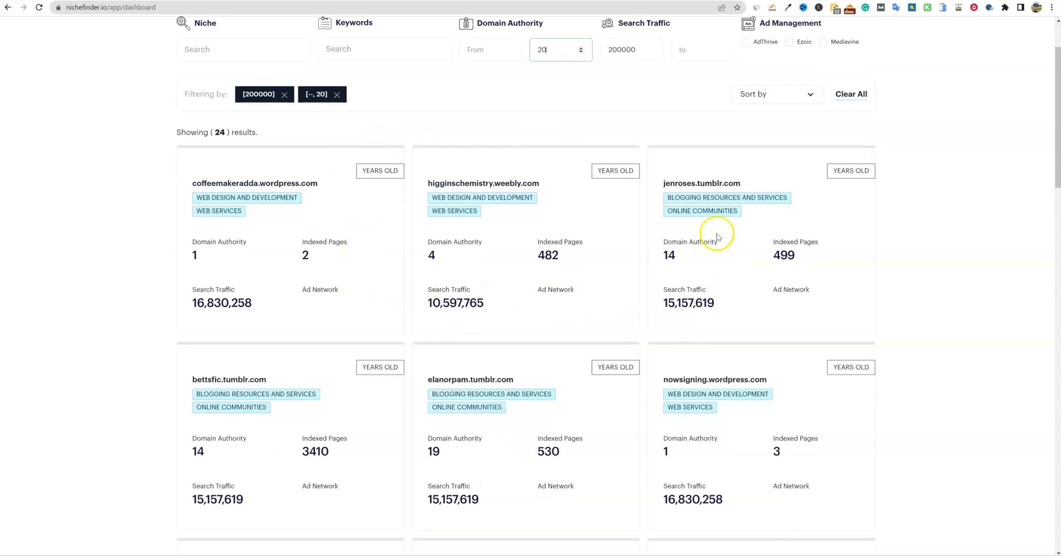
mouse_move(518, 192)
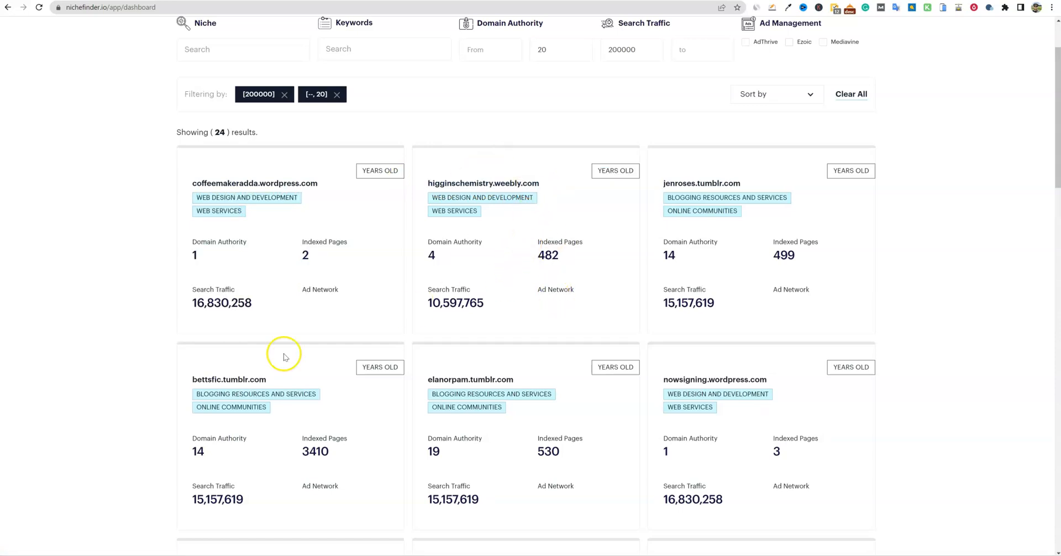
mouse_move(734, 383)
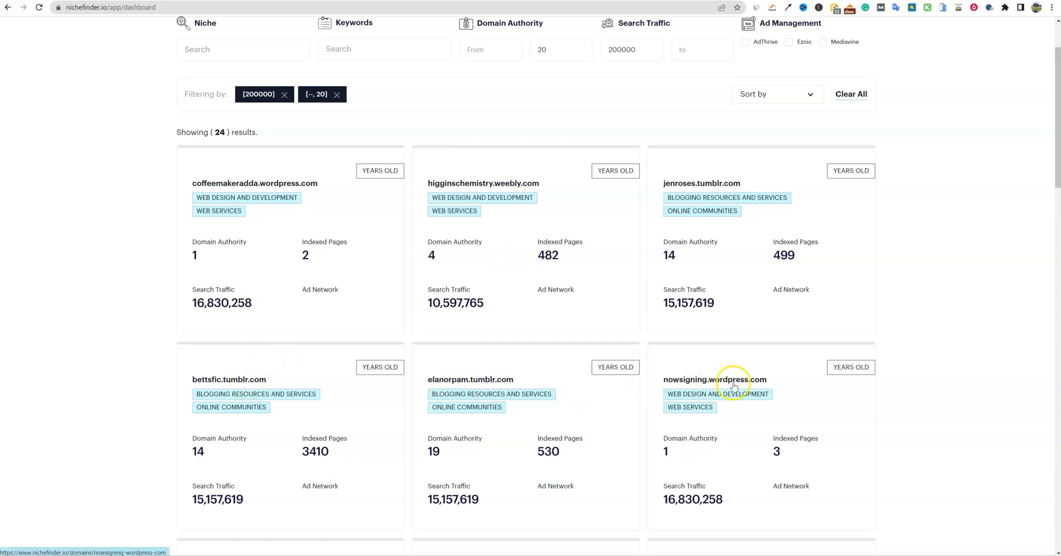
mouse_move(294, 163)
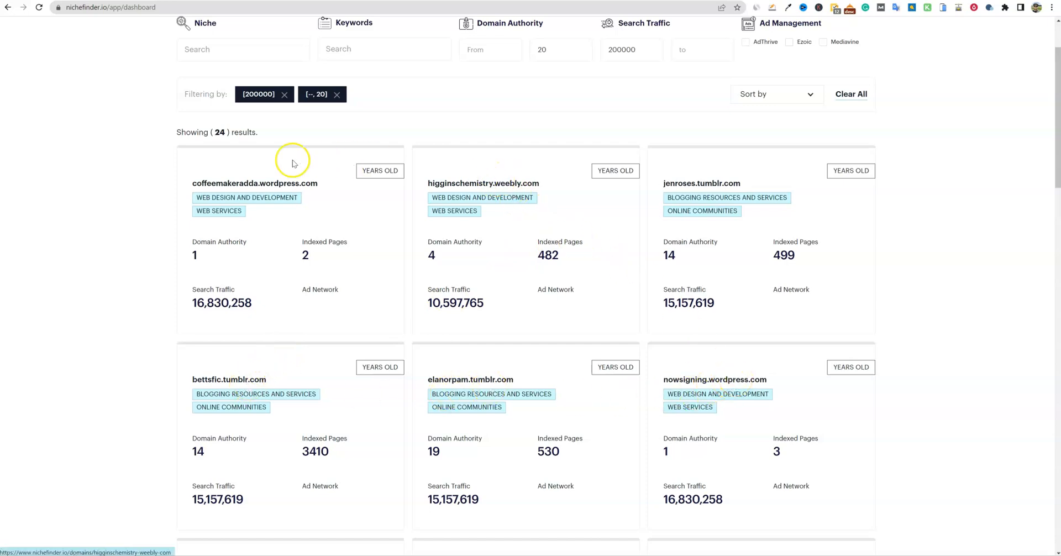
Browse the result cards, pointing out higginschemistry.weebly.com's domain authority.
scroll("down", 3)
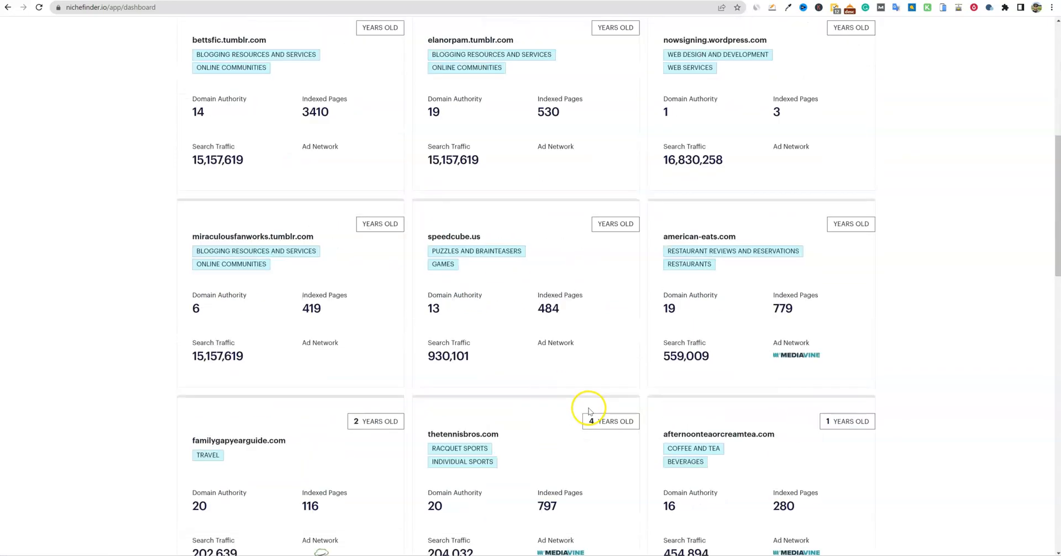
mouse_move(322, 240)
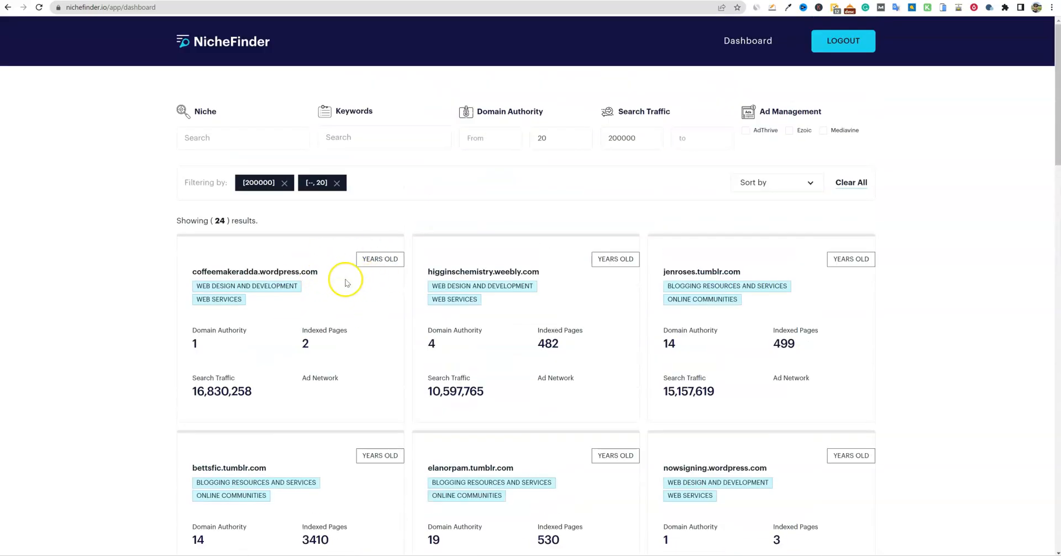
mouse_move(417, 226)
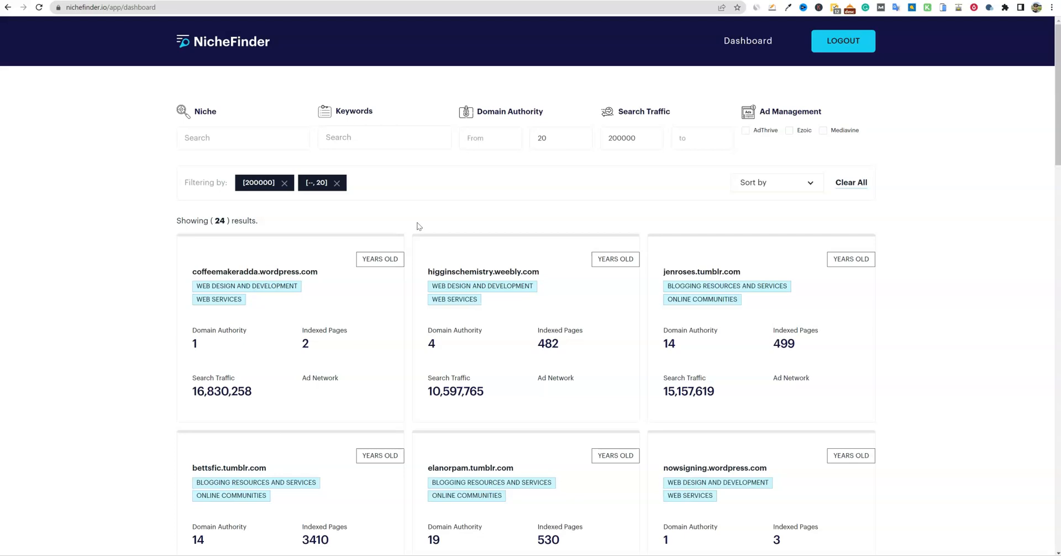
mouse_move(483, 272)
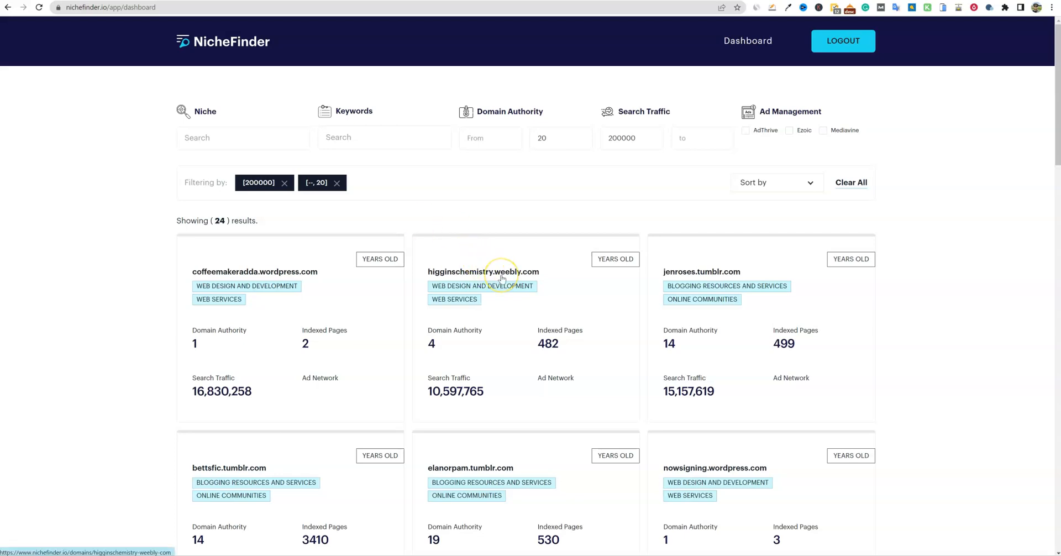
mouse_move(719, 448)
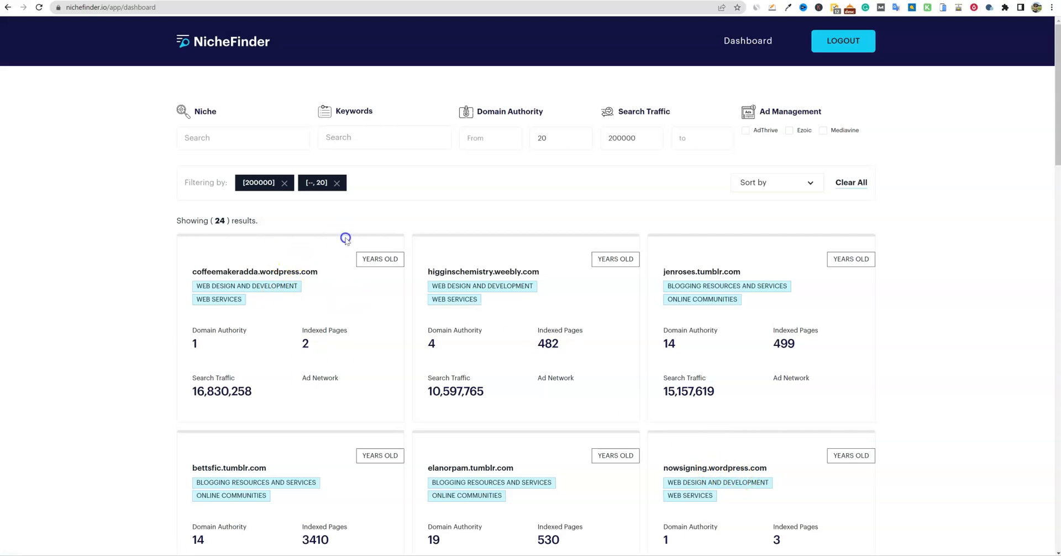
mouse_move(517, 442)
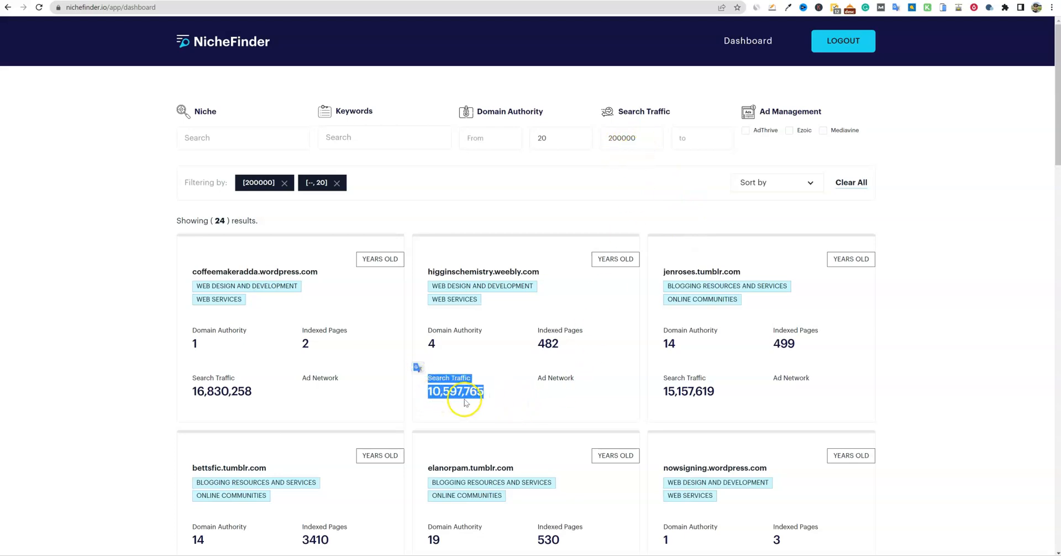
left_click(431, 344)
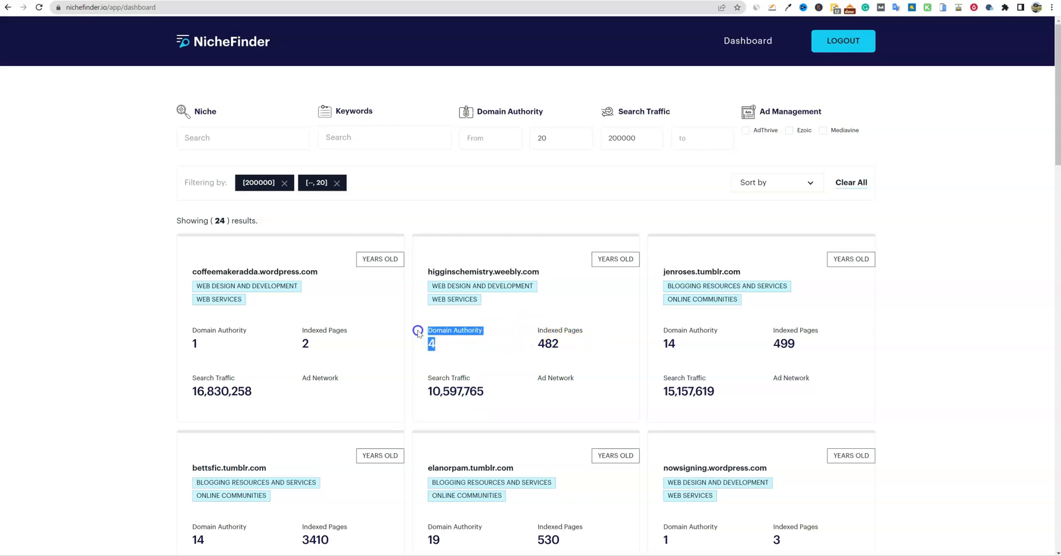
mouse_move(440, 310)
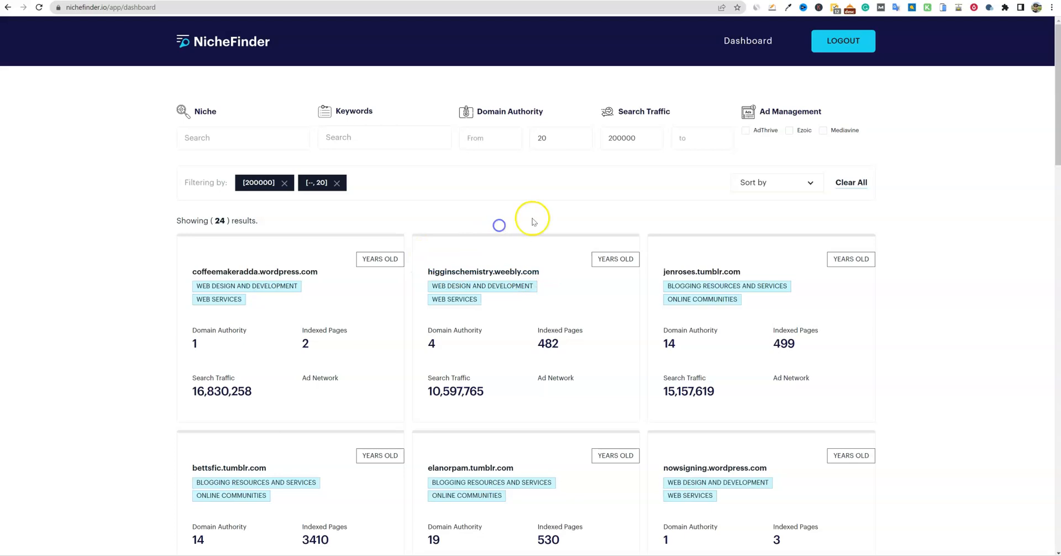
scroll("down", 3)
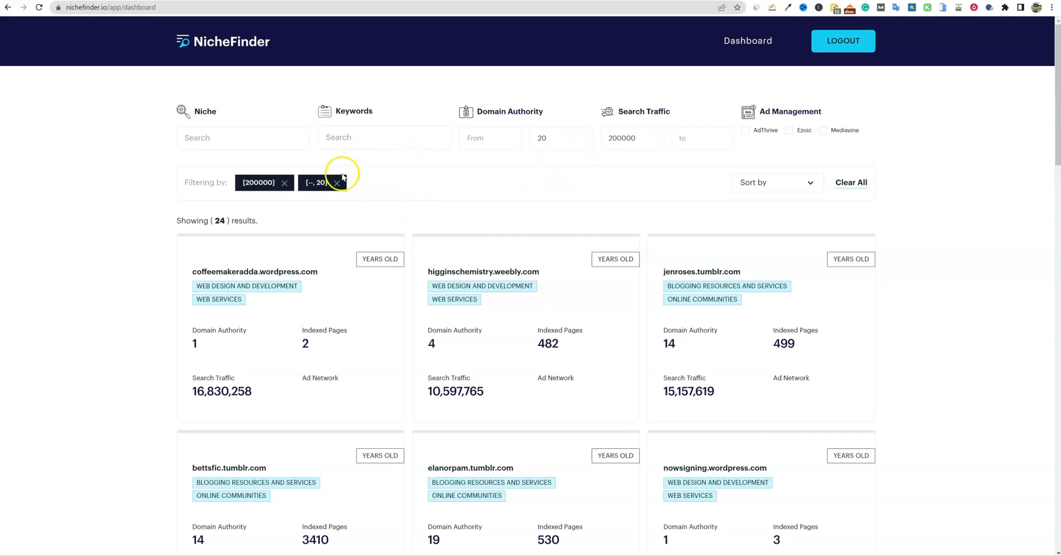
Remove both filter chips, try keyword 'tennis', then search niche 'sport' for 232 sites.
left_click(336, 183)
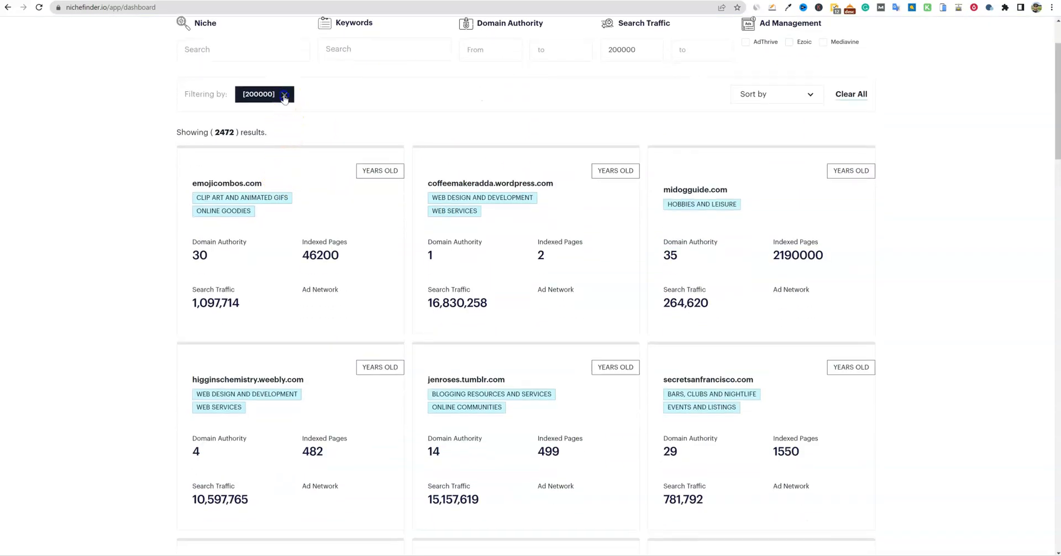
left_click(284, 94)
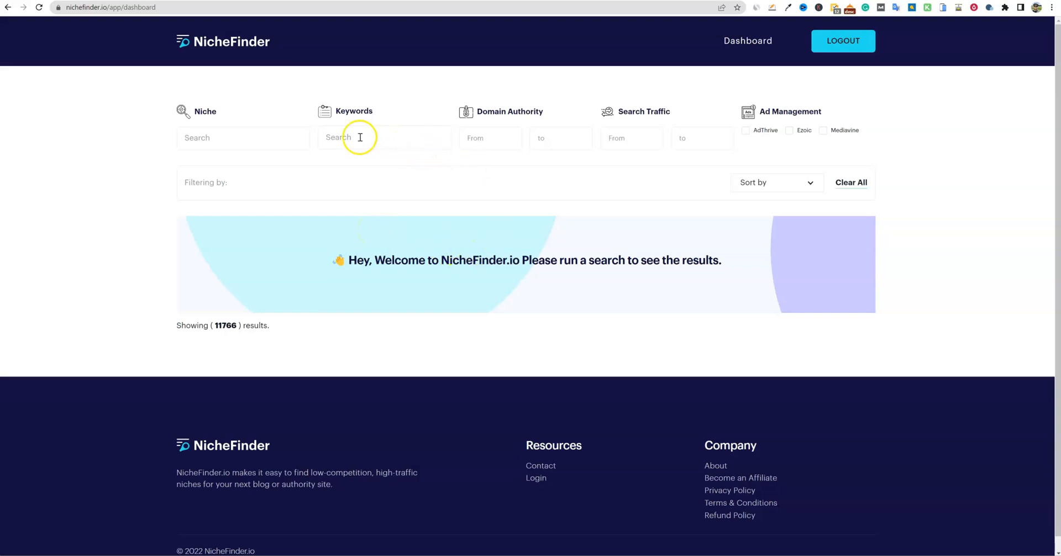
left_click(383, 137)
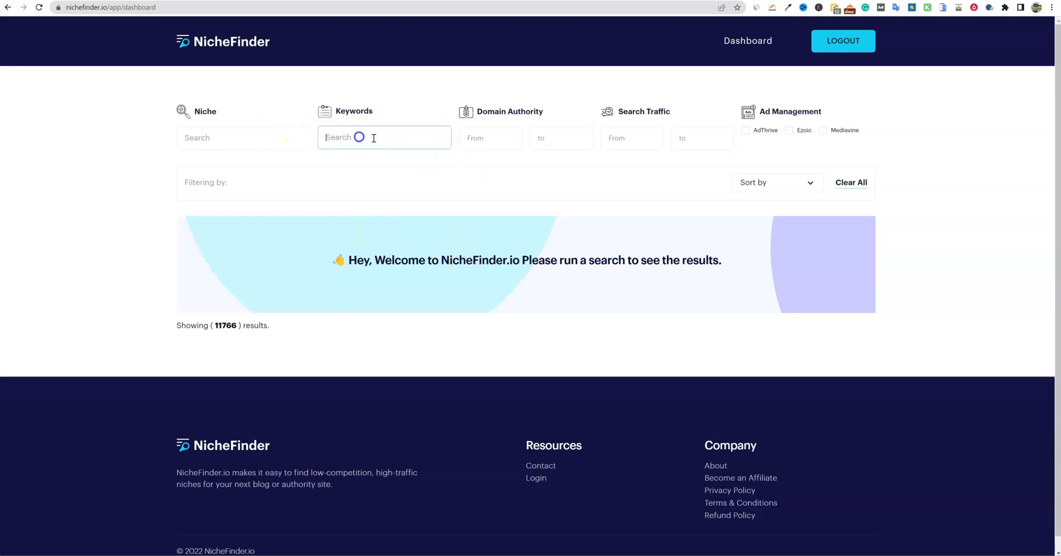
type("tennis")
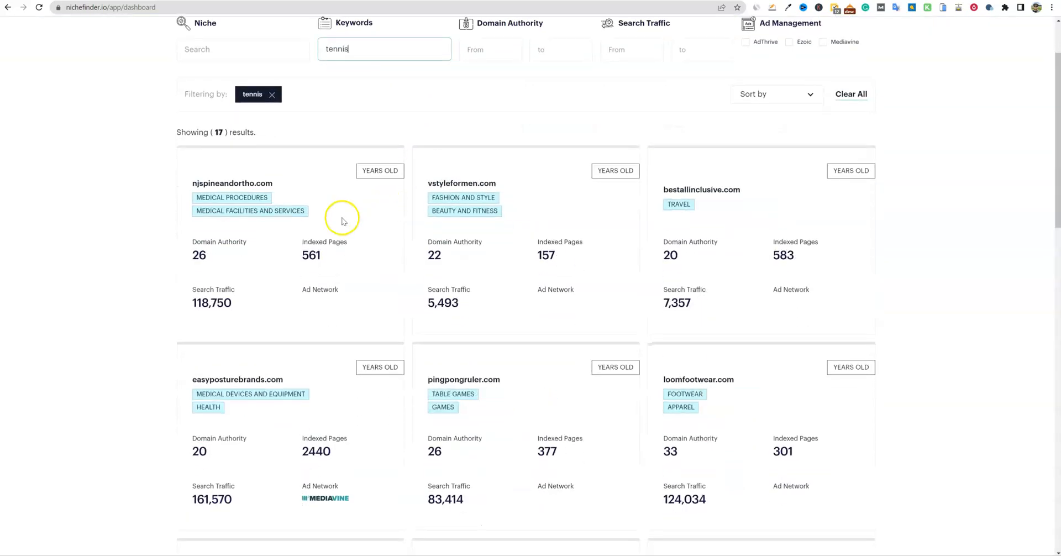
scroll("down", 3)
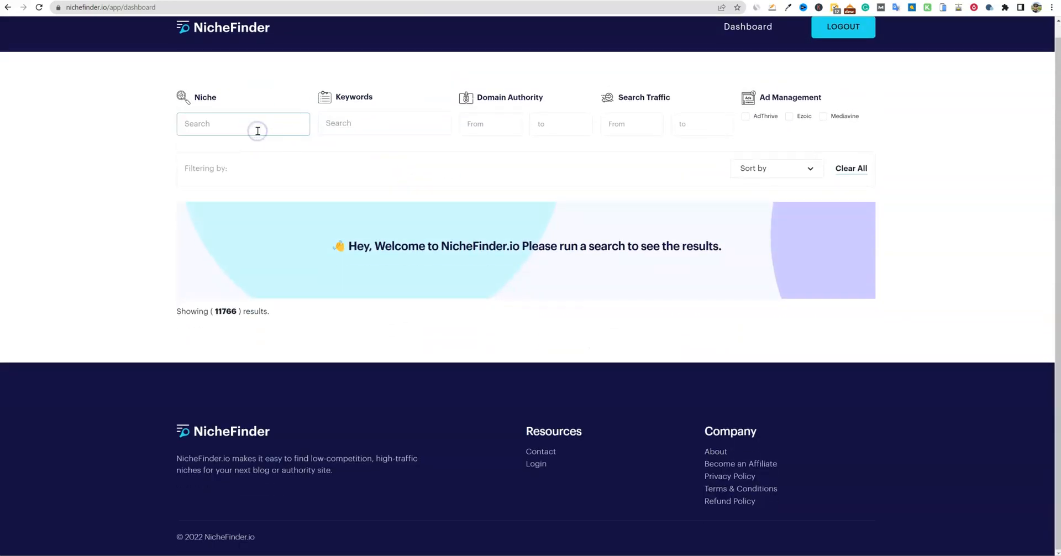
type("sport")
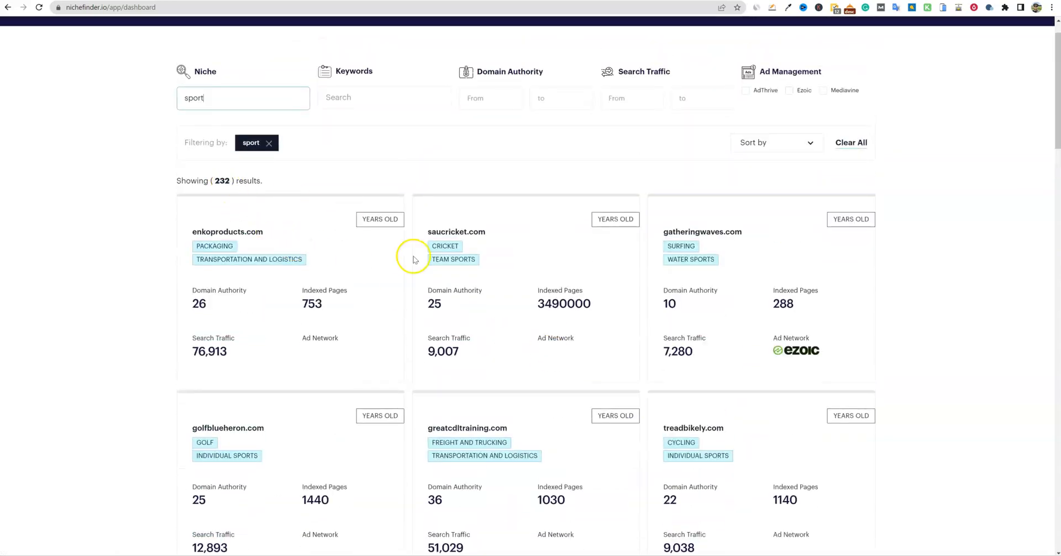
scroll("down", 3)
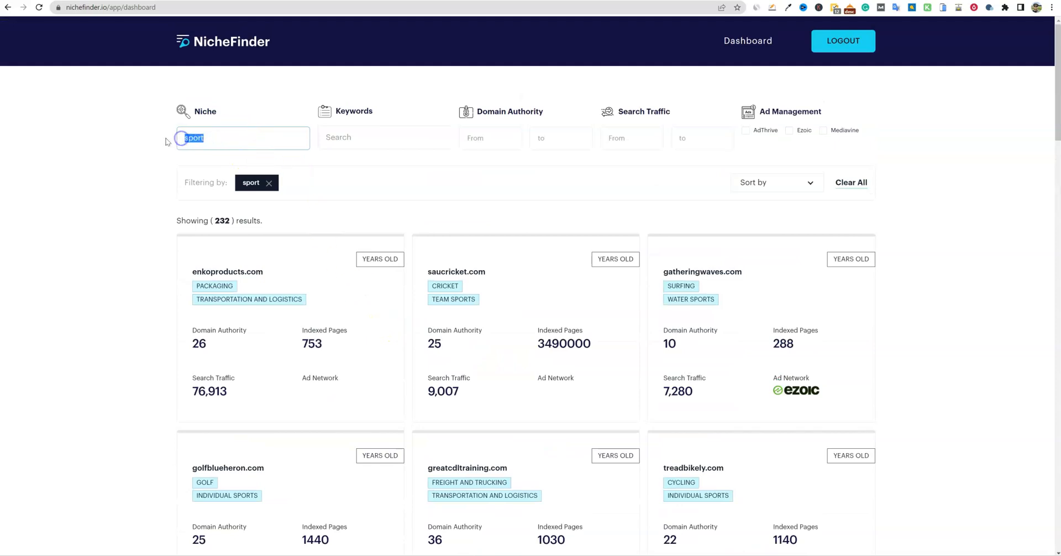
Clear the sport search and filter to authority up to 15 and traffic from 5000, listing 214 sites.
left_click(851, 183)
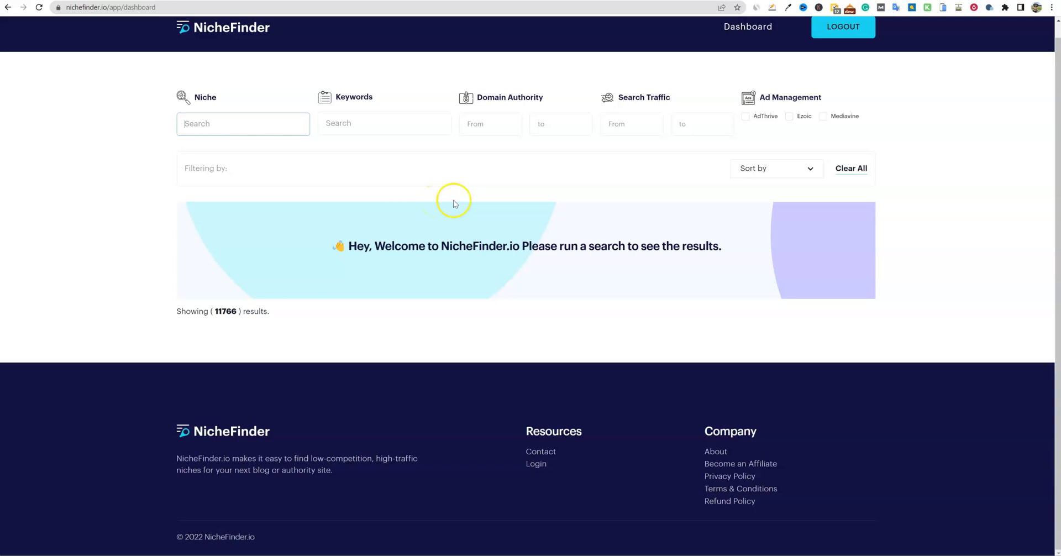
left_click(559, 124)
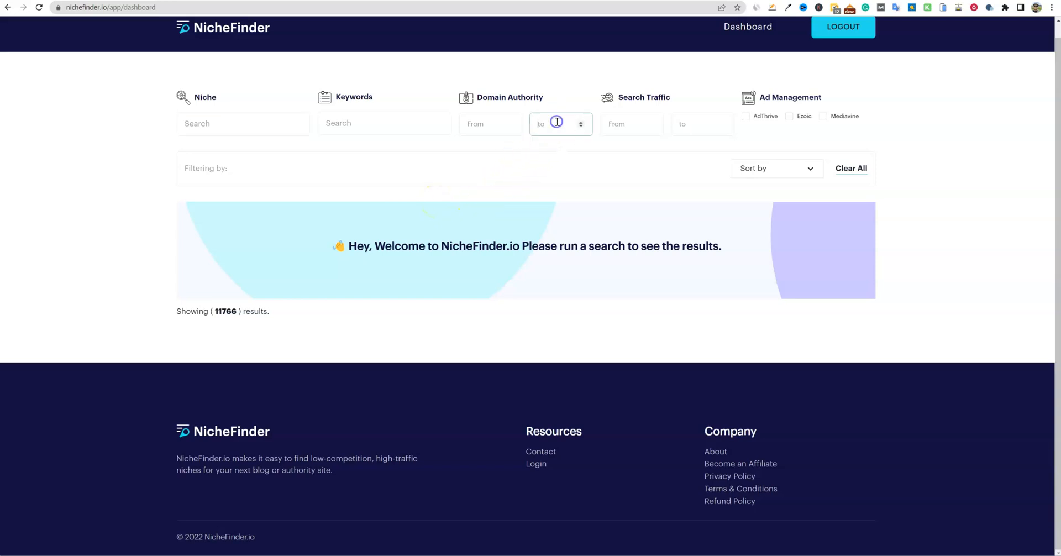
type("15")
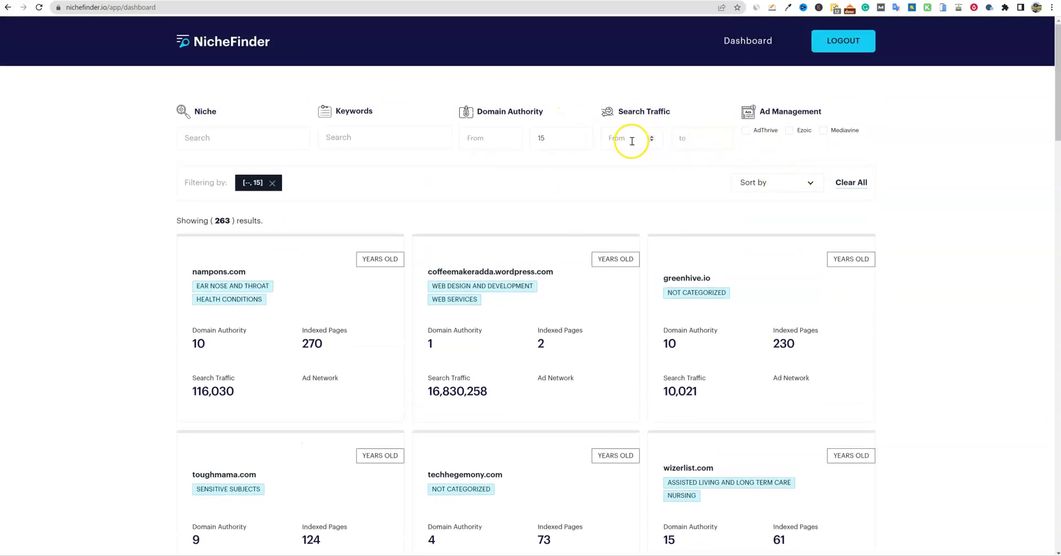
type("5")
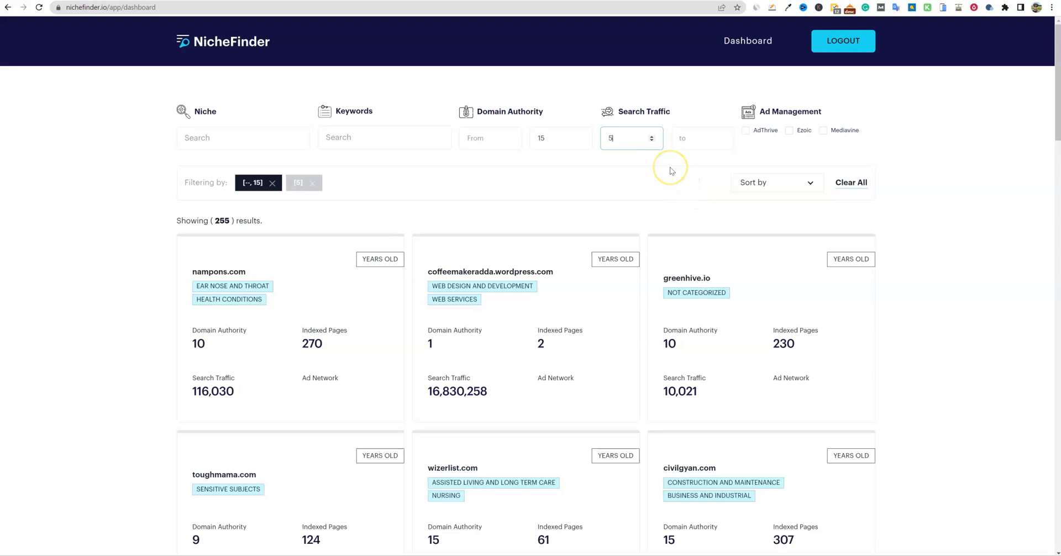
type("000")
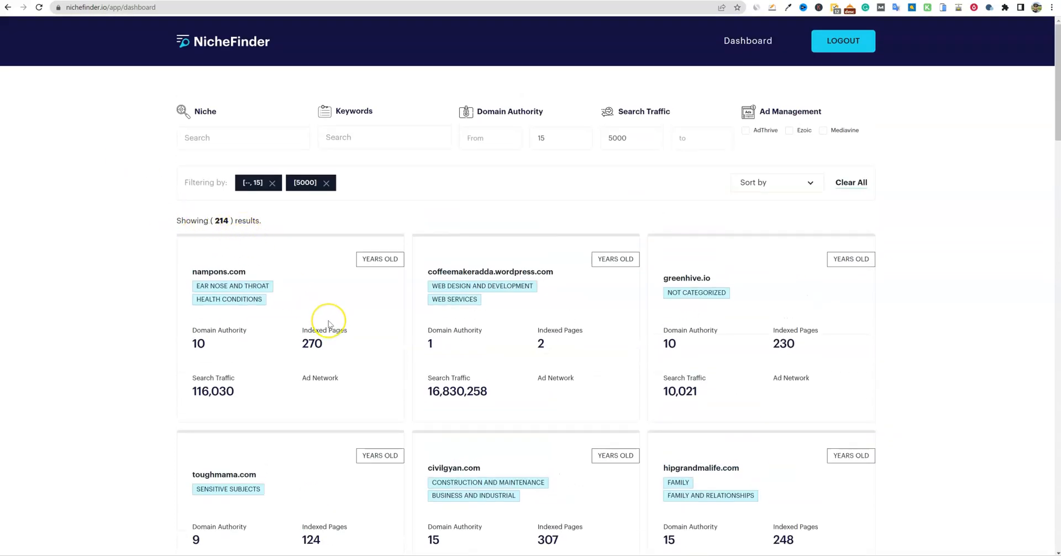
mouse_move(663, 358)
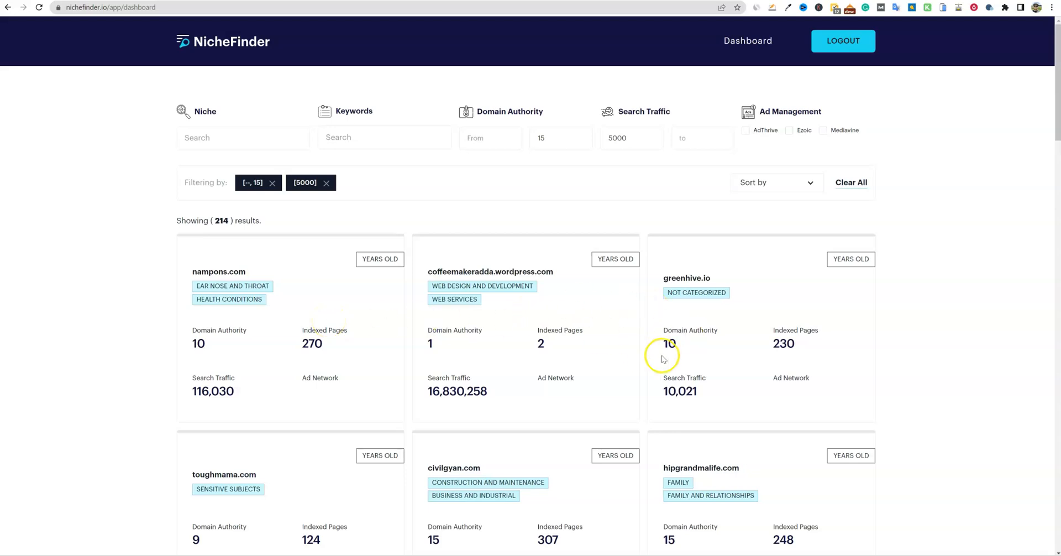
scroll("down", 3)
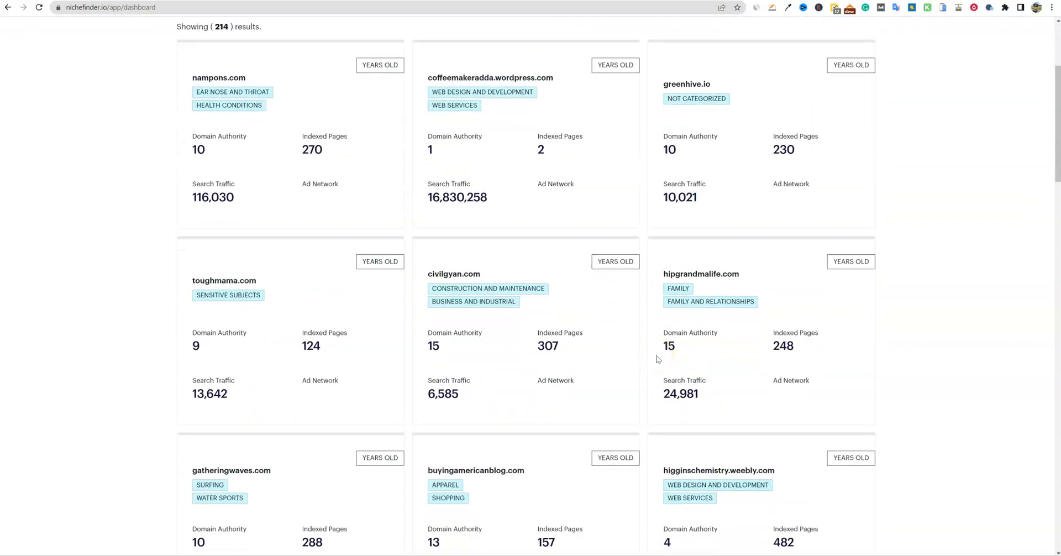
scroll("down", 3)
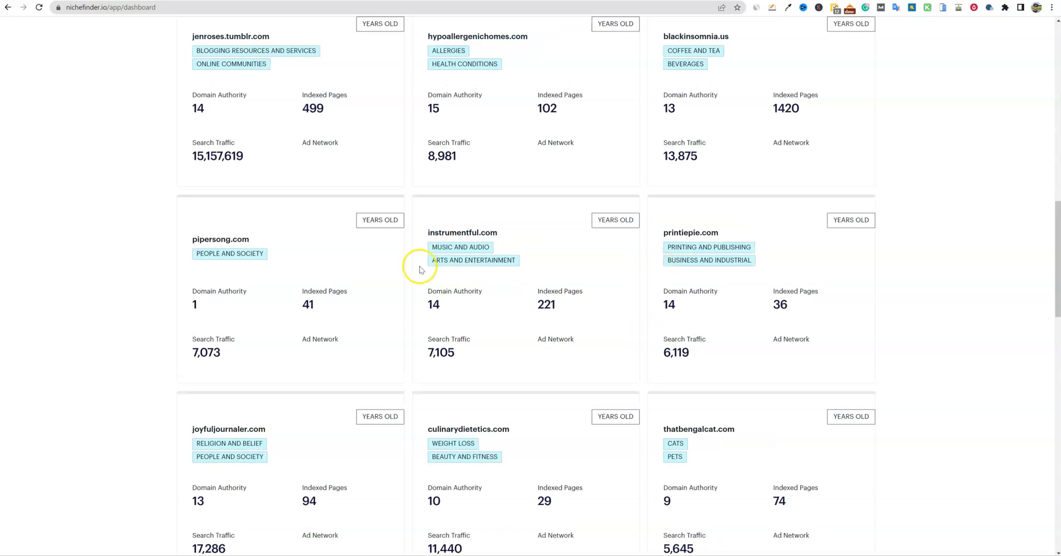
mouse_move(388, 280)
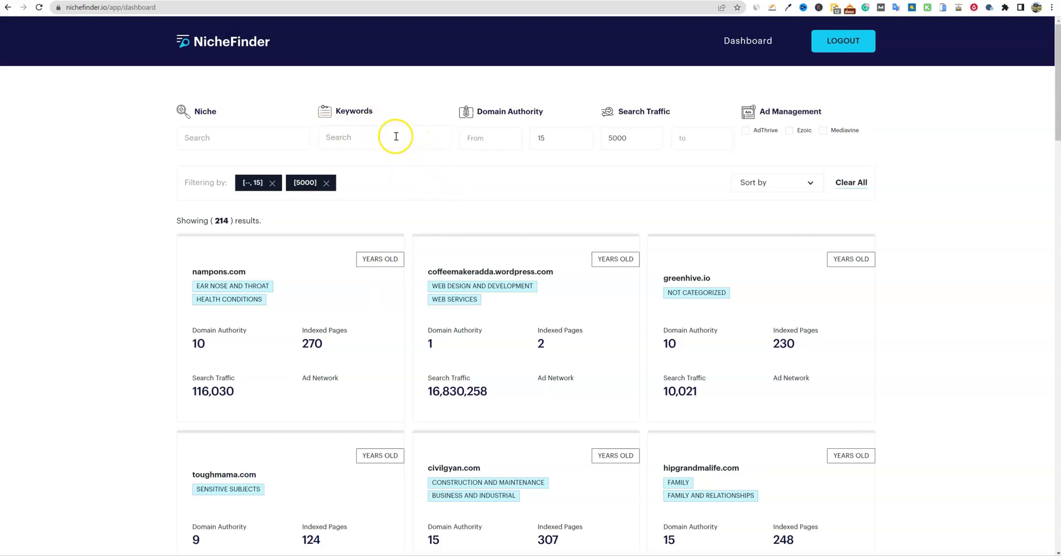
Search keyword 'garden', narrowing to 5 sites, and open the gardenerbasics.com card.
type("g")
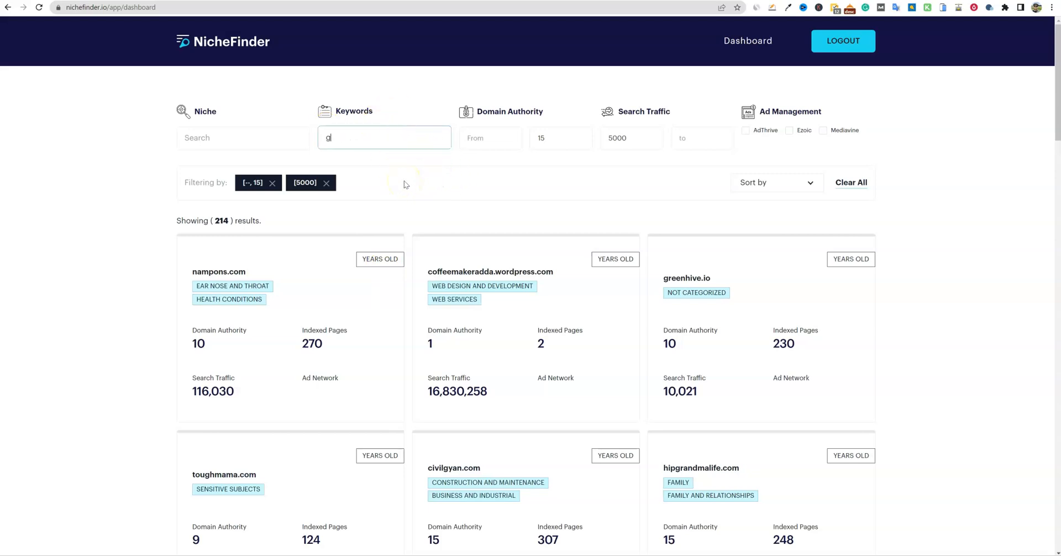
type("arden")
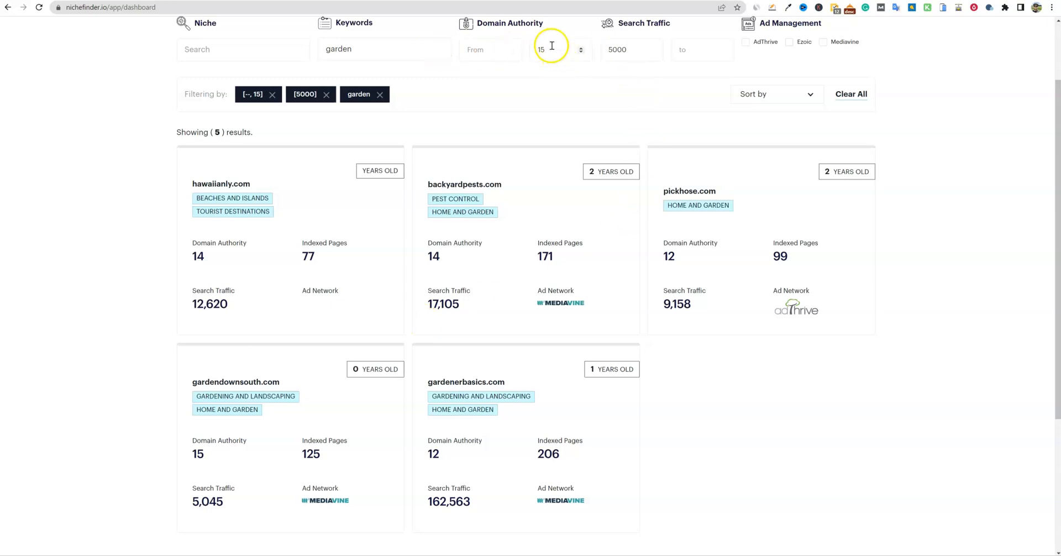
mouse_move(694, 394)
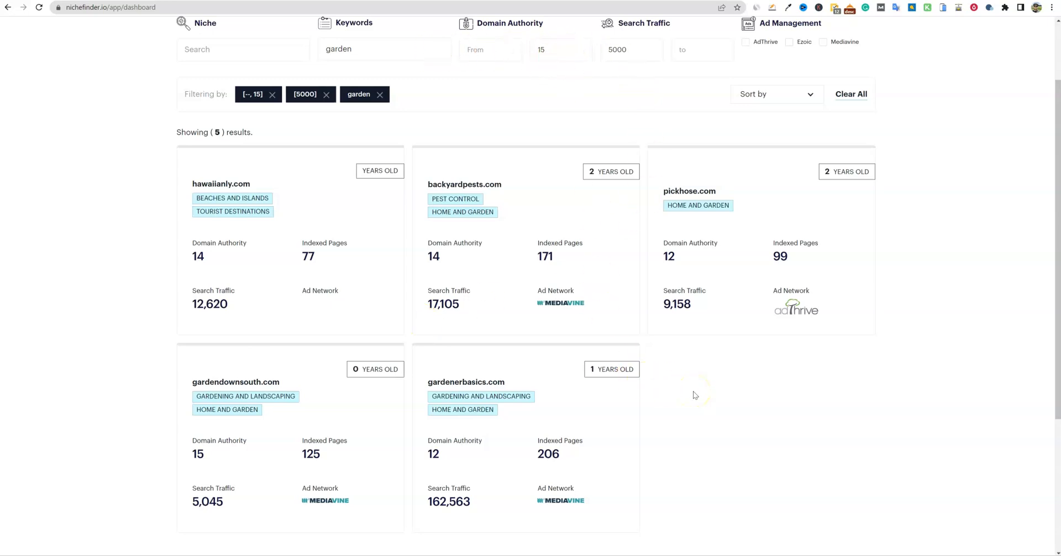
mouse_move(694, 395)
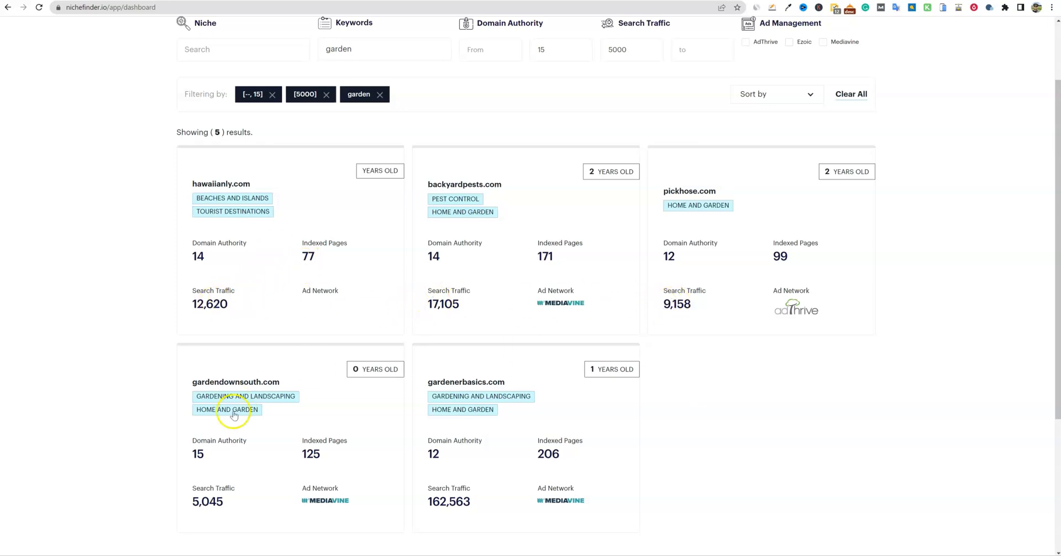
double_click(448, 500)
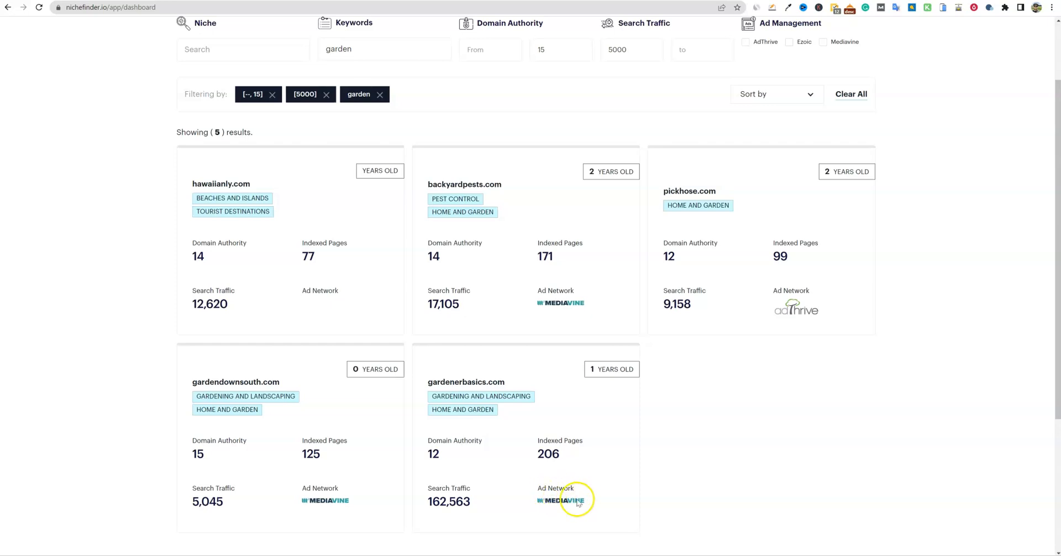
mouse_move(453, 453)
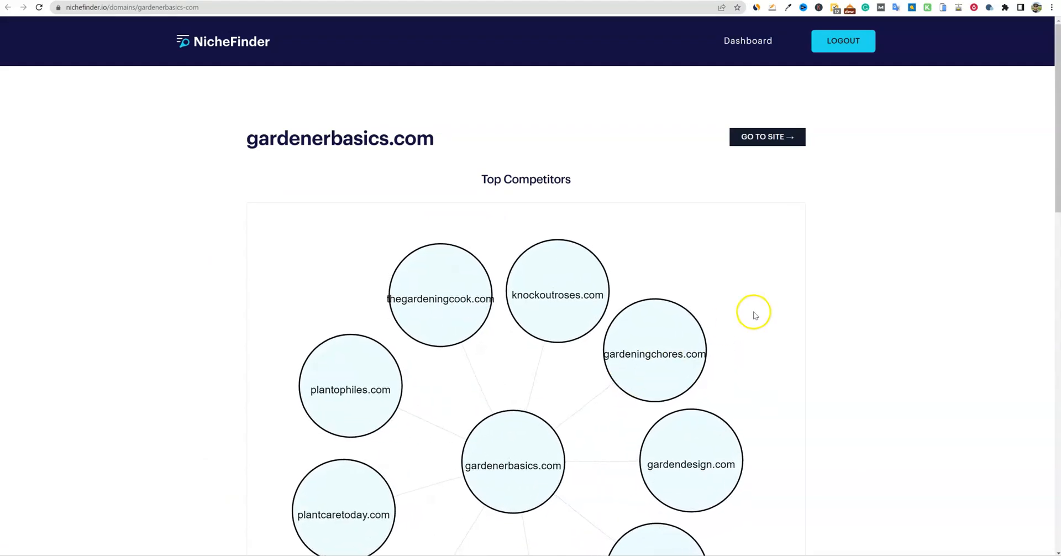
Scroll to gardenerbasics.com's Top Competitors graph, then go to the site itself.
scroll("down", 3)
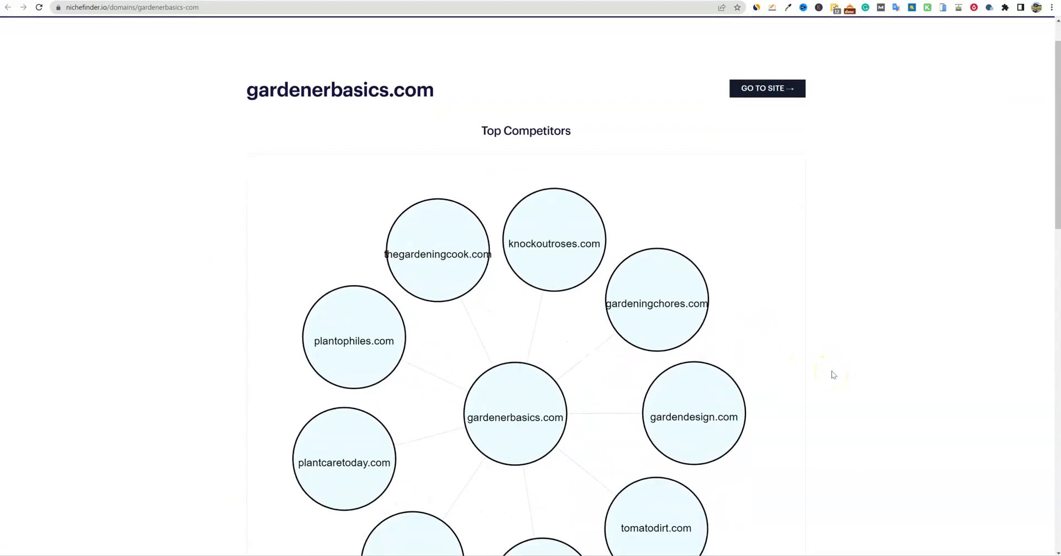
scroll("down", 3)
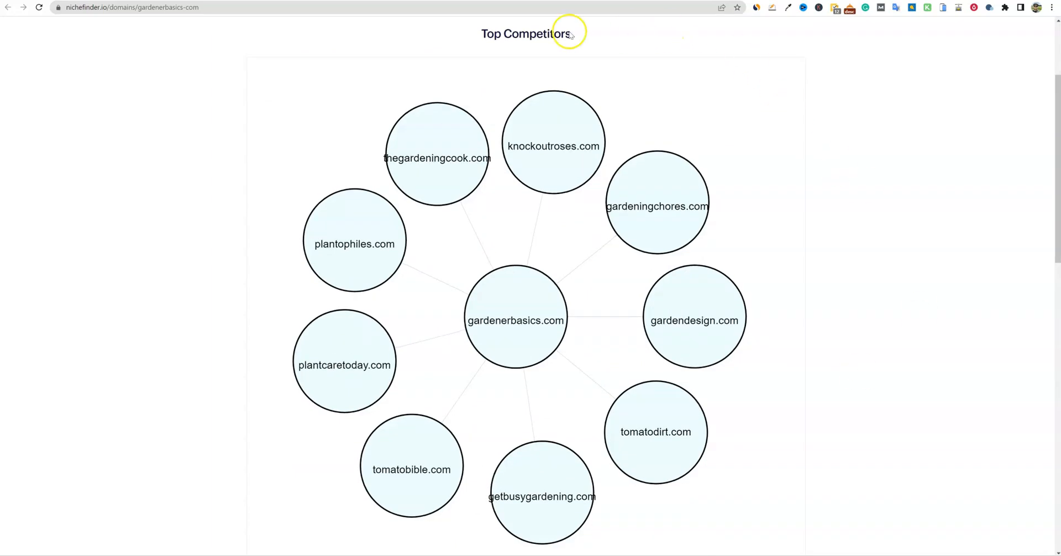
mouse_move(340, 318)
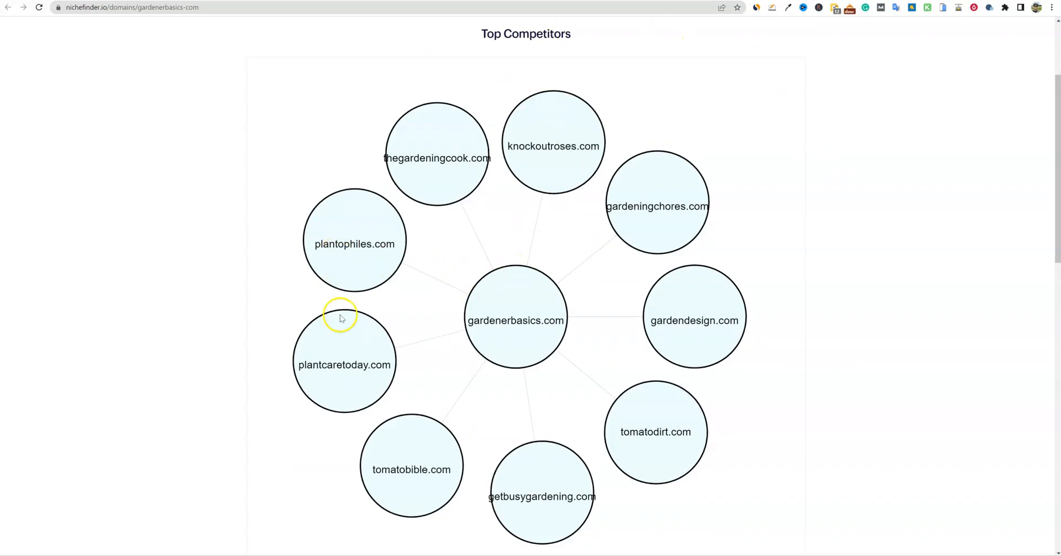
mouse_move(565, 511)
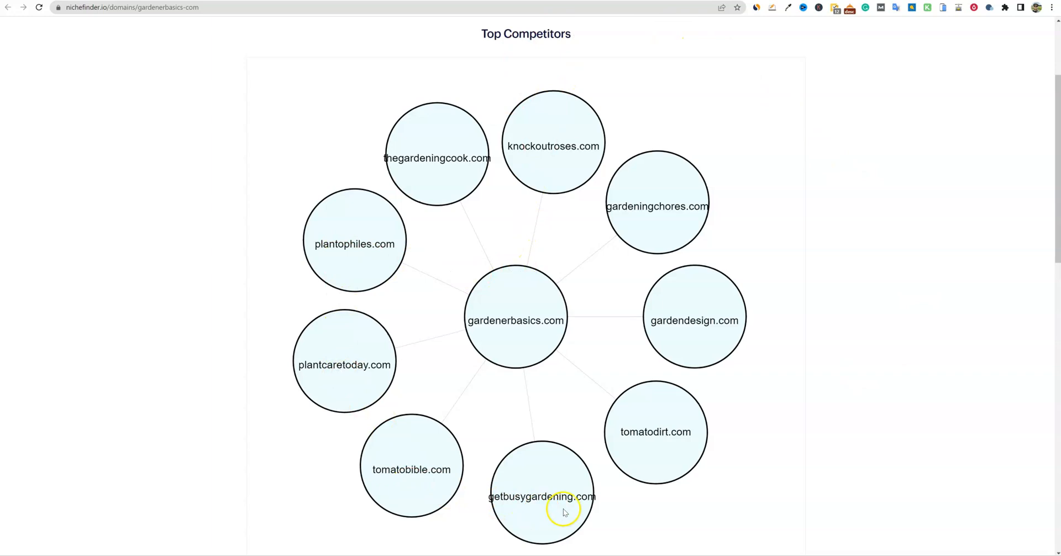
mouse_move(657, 184)
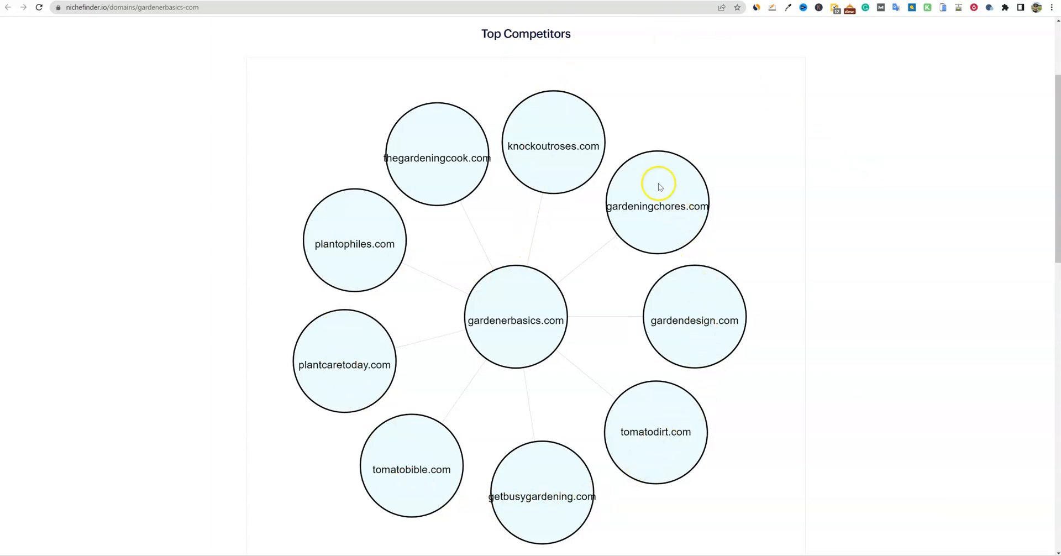
mouse_move(446, 250)
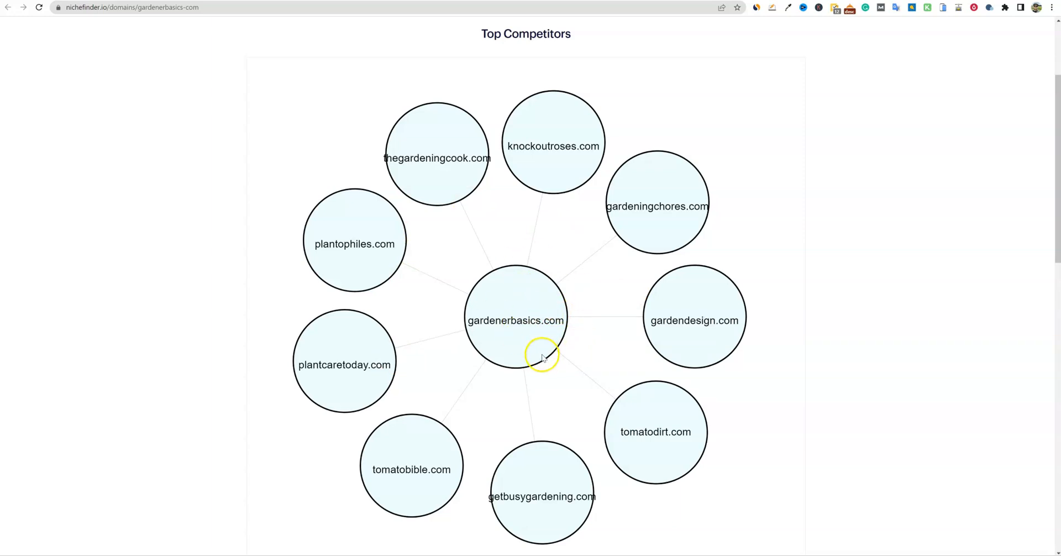
mouse_move(532, 261)
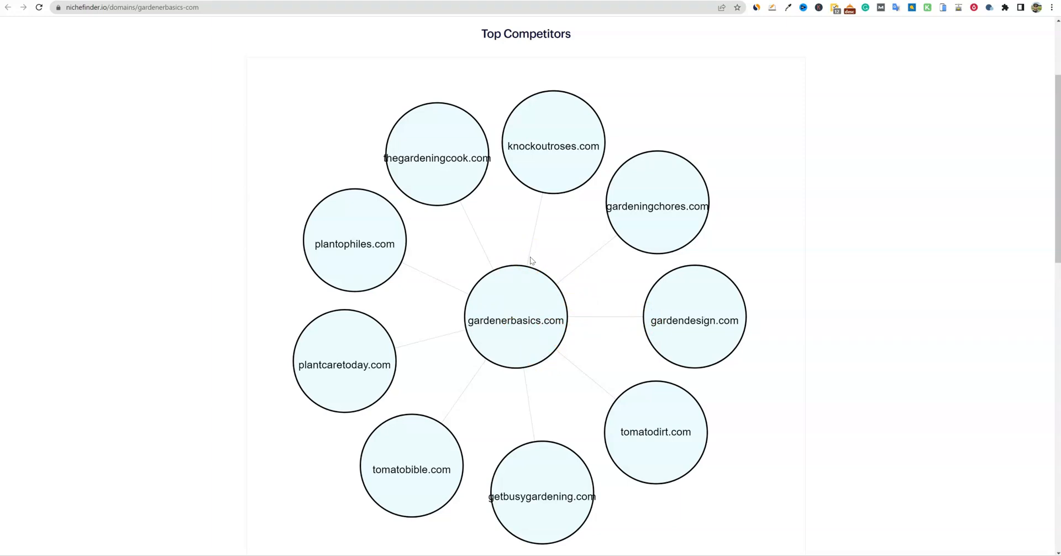
left_click(517, 319)
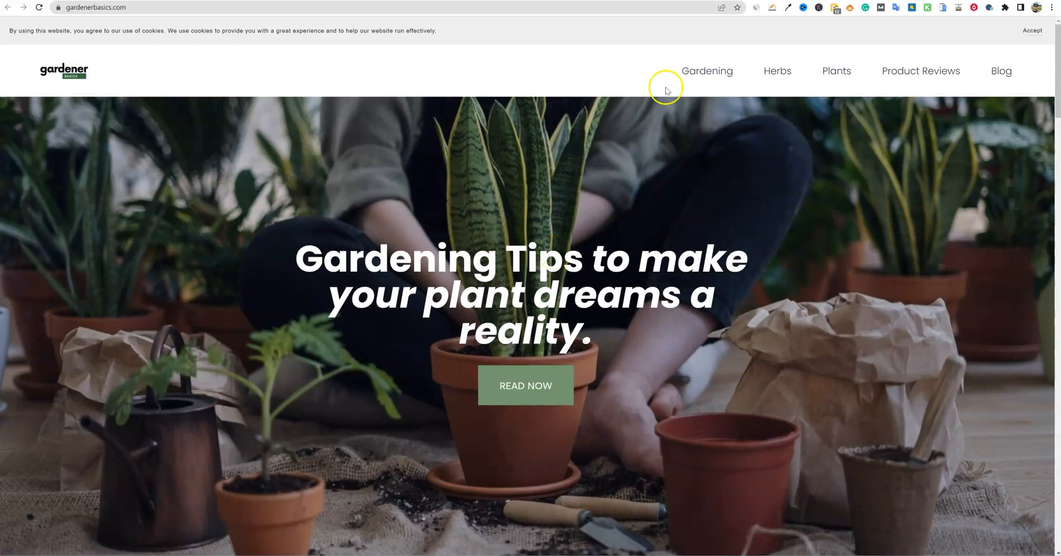
View gardenerbasics.com's Similarweb traffic of about 207.5K monthly visits and accept the cookie notice.
left_click(755, 7)
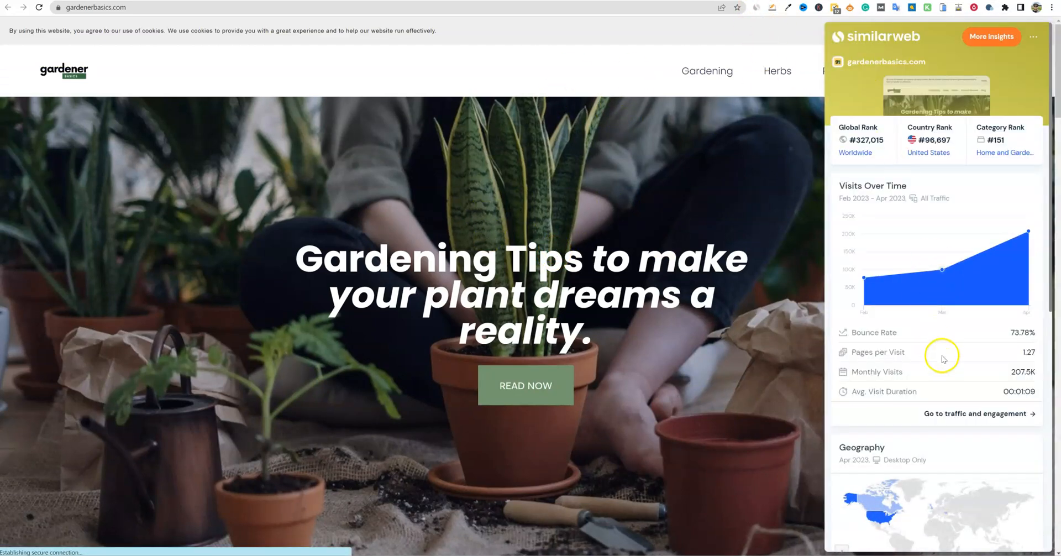
mouse_move(638, 70)
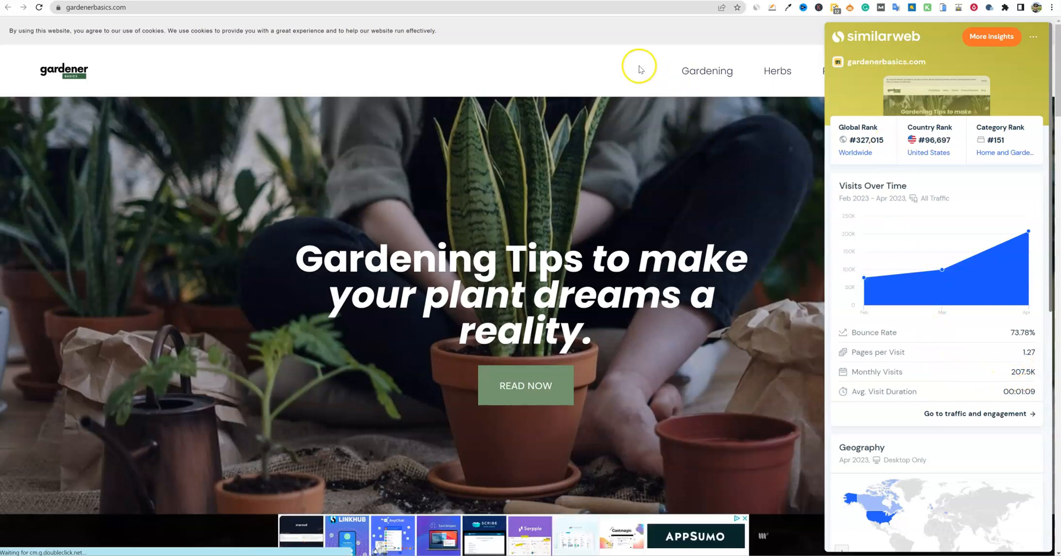
scroll("down", 3)
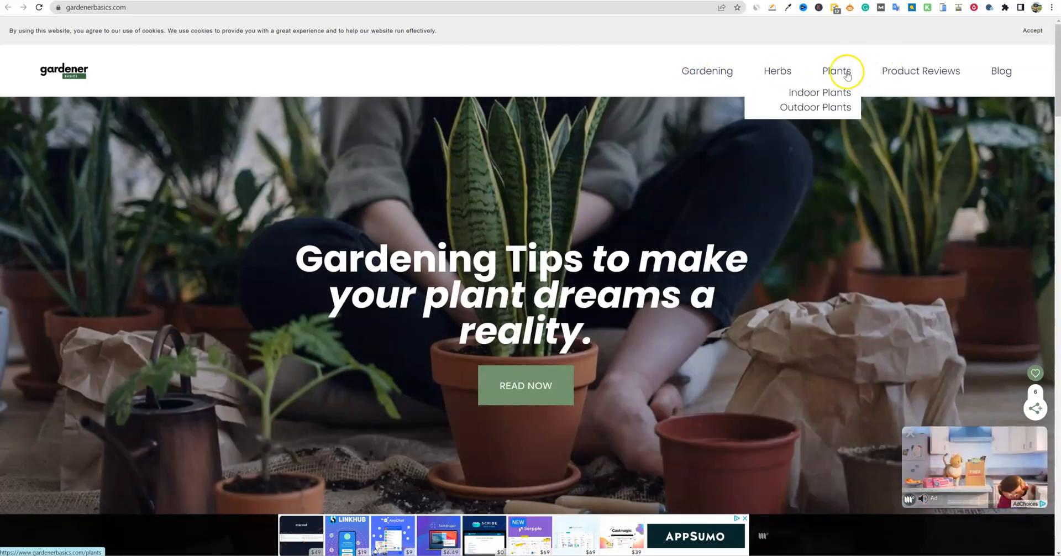
mouse_move(787, 87)
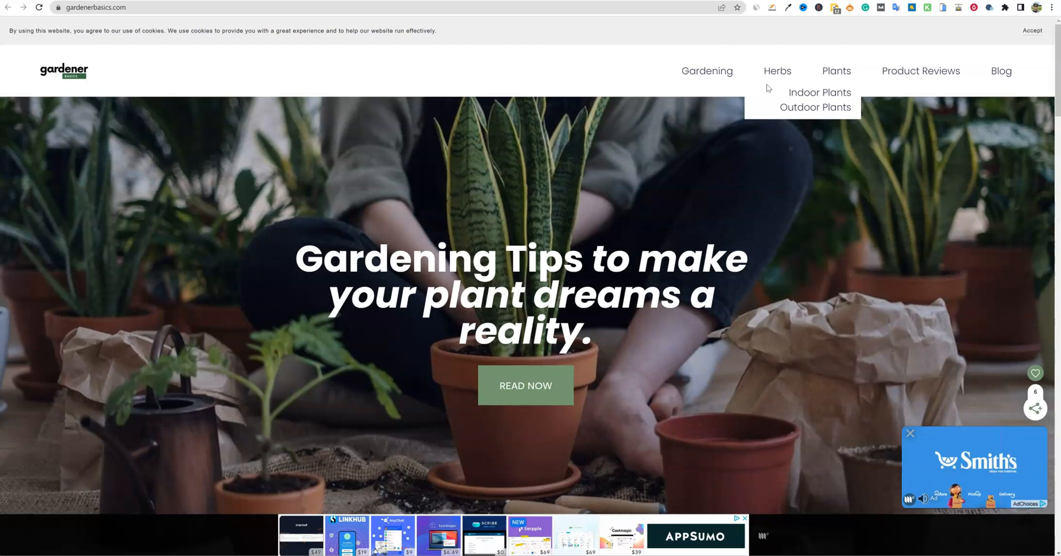
mouse_move(345, 77)
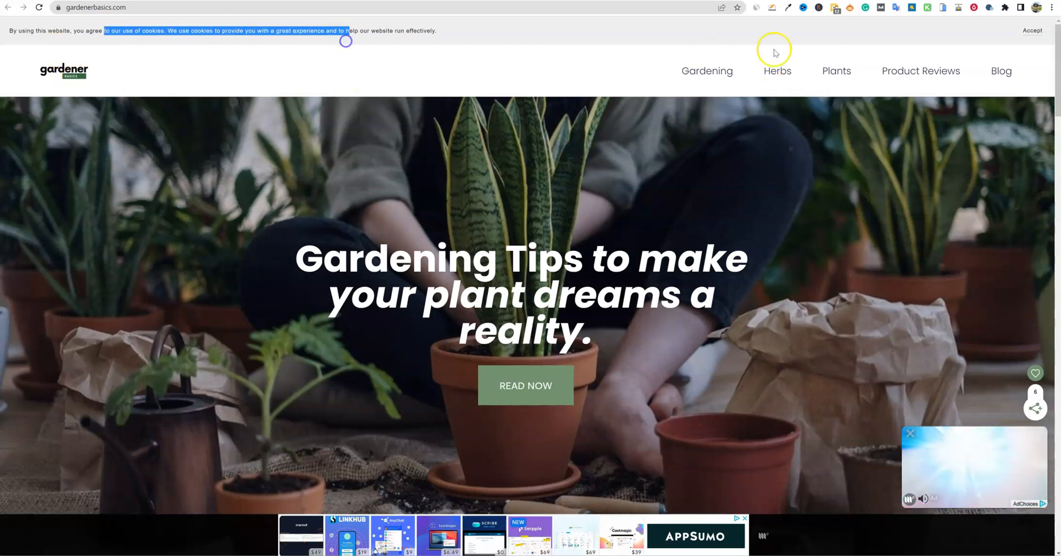
left_click(1031, 31)
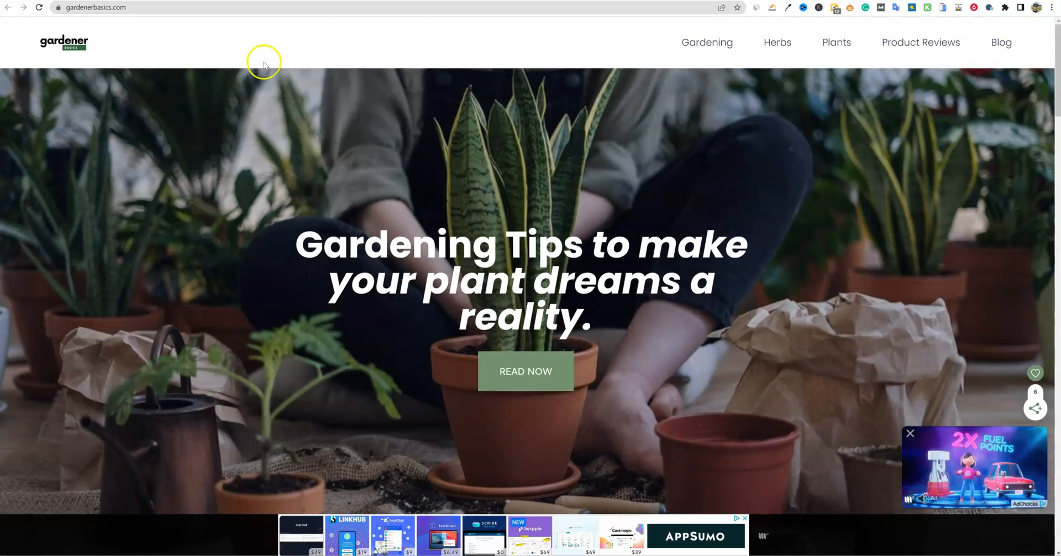
scroll("down", 3)
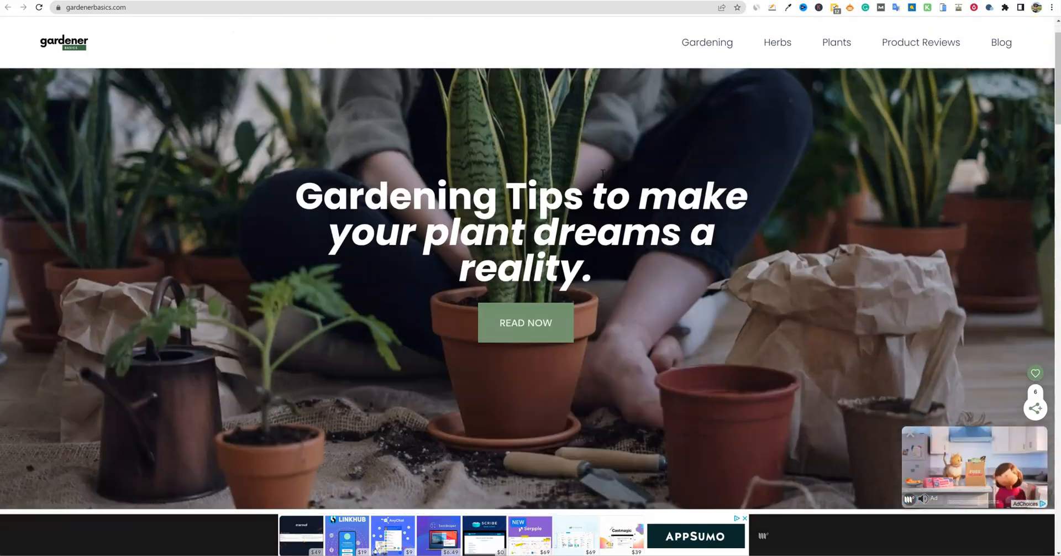
Browse the Product Reviews & Buying Guides list down to the Garden Tutor's pH Test Strips Review.
left_click(920, 42)
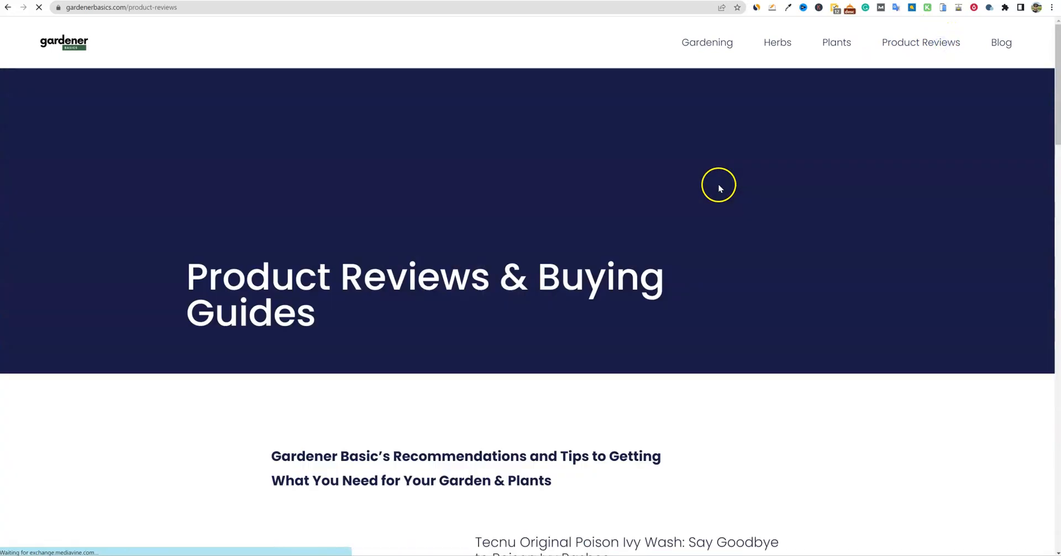
mouse_move(412, 447)
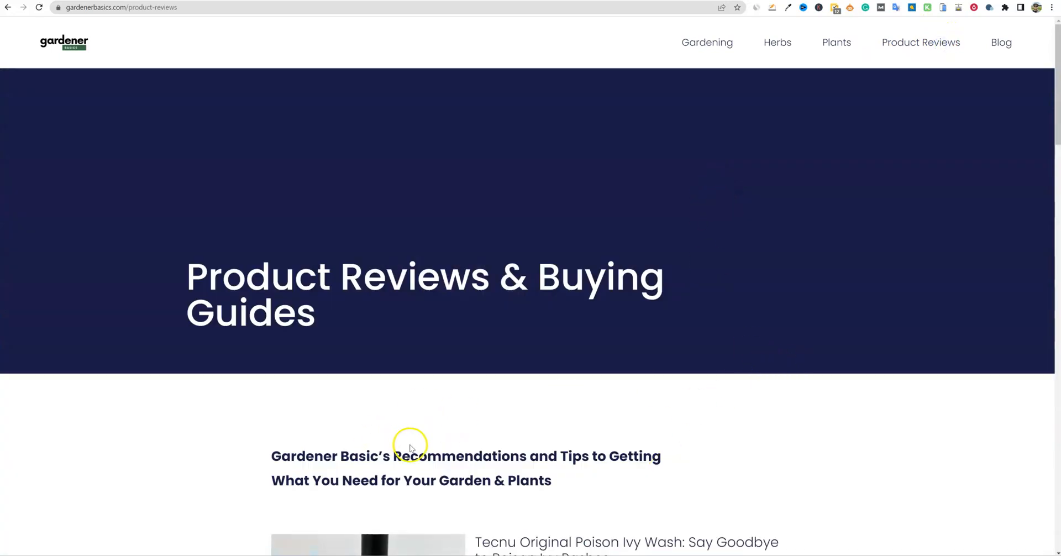
scroll("down", 3)
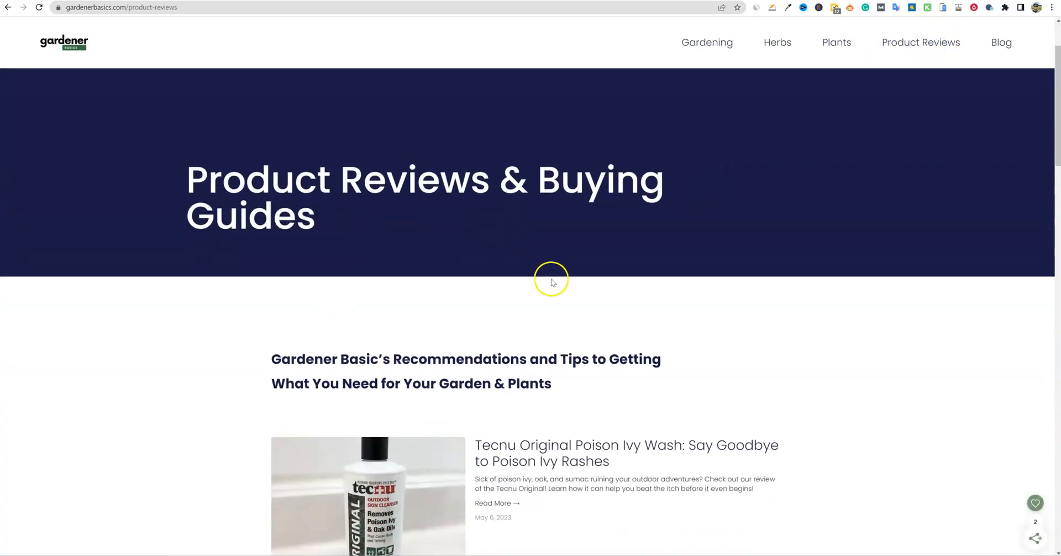
scroll("down", 3)
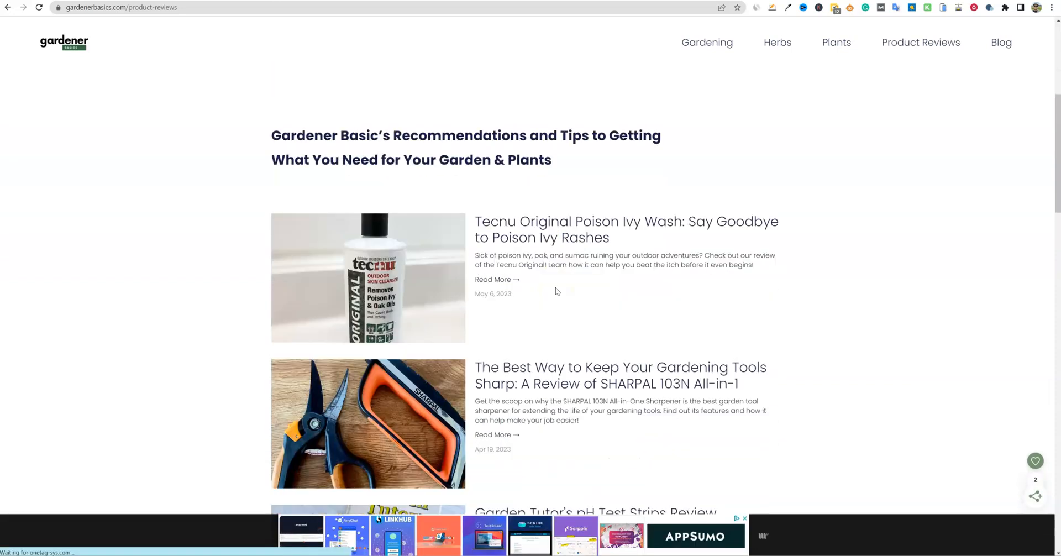
scroll("down", 3)
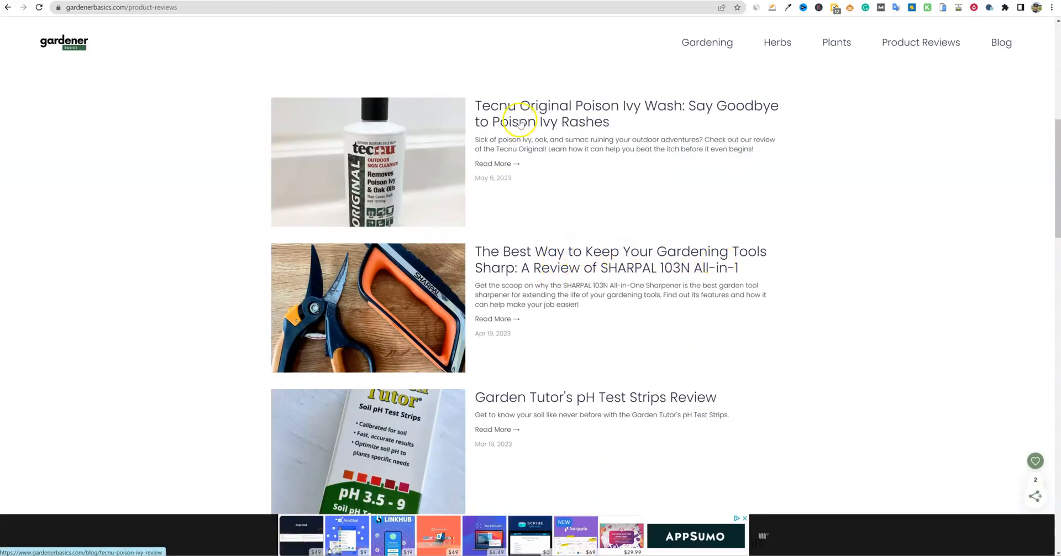
scroll("down", 3)
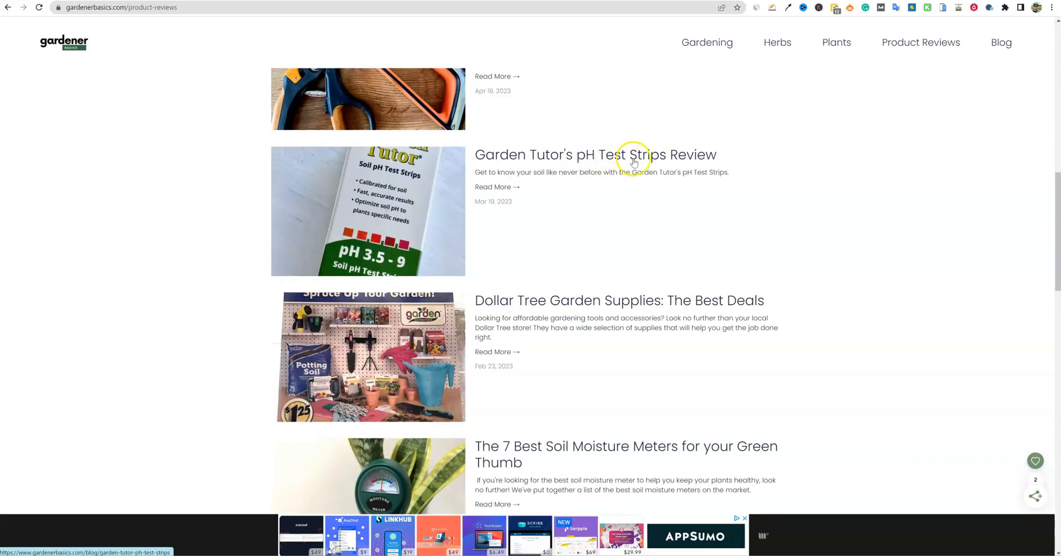
Count the Garden Tutor's pH Test Strips Review's words with Word Counter Plus, about 1,521 words.
left_click(596, 155)
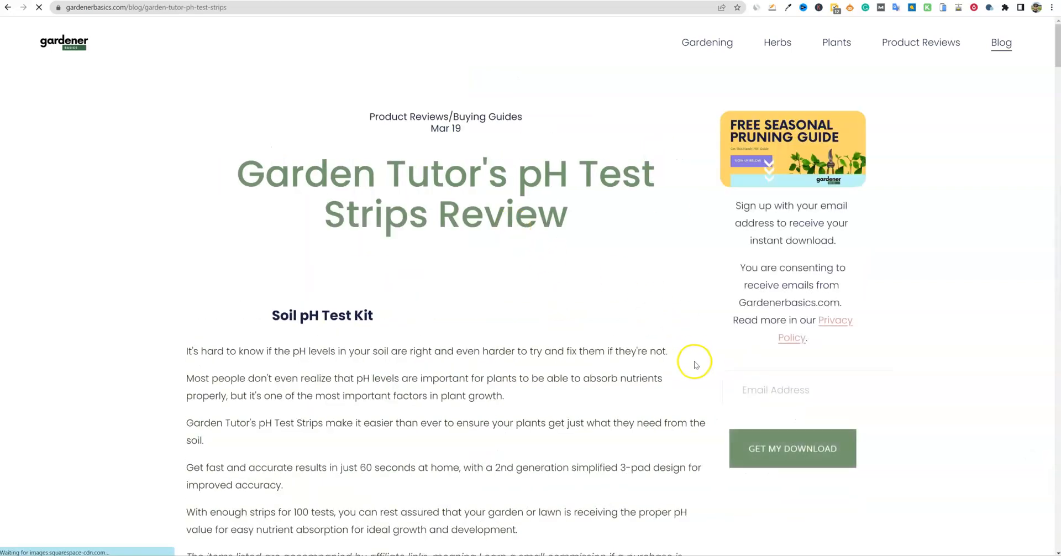
scroll("down", 3)
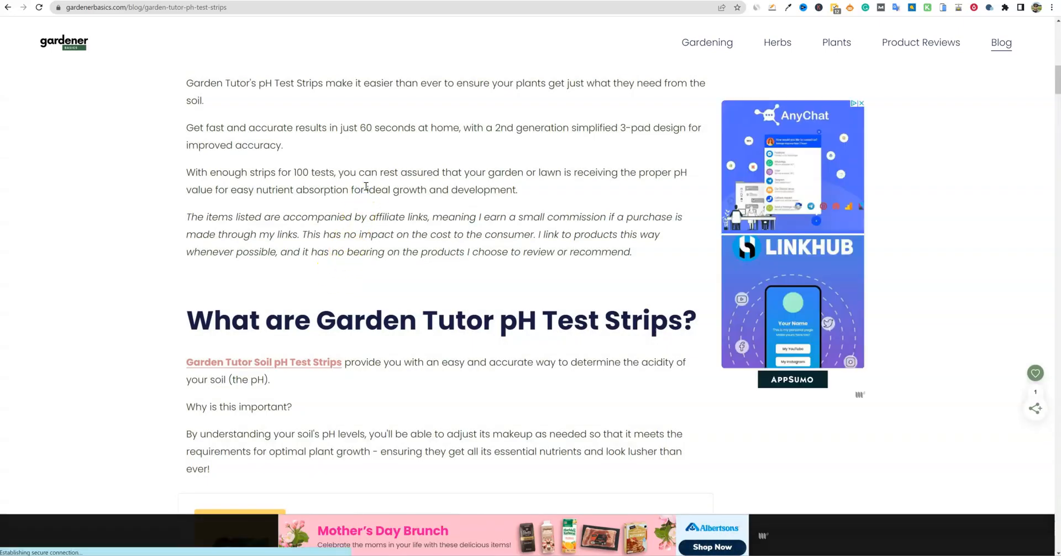
right_click(366, 189)
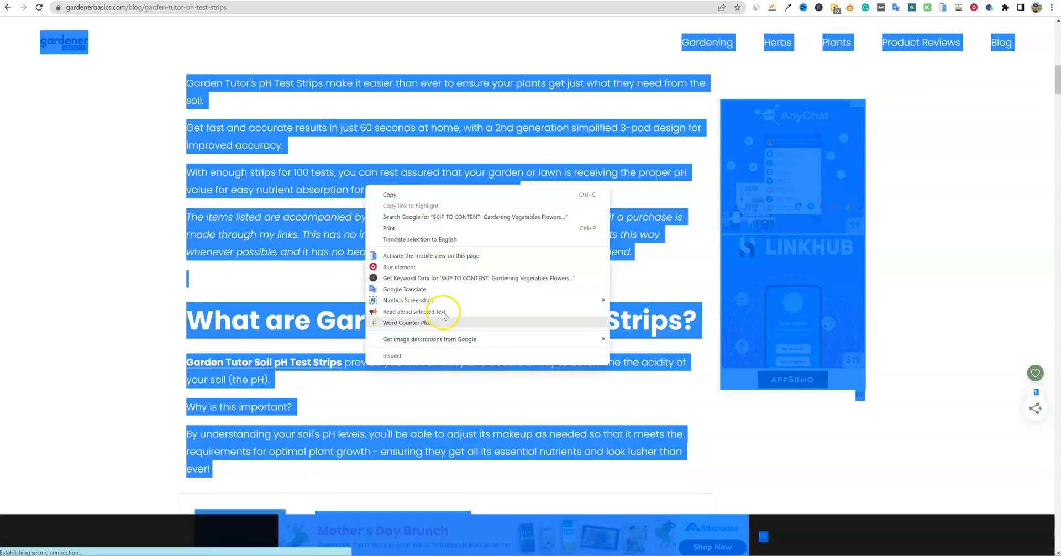
left_click(443, 308)
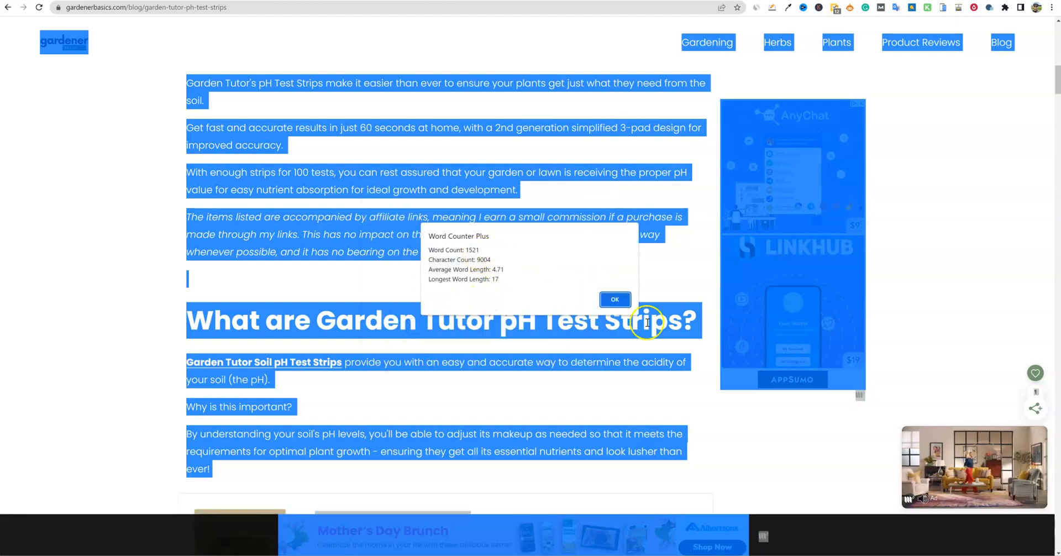
left_click(614, 298)
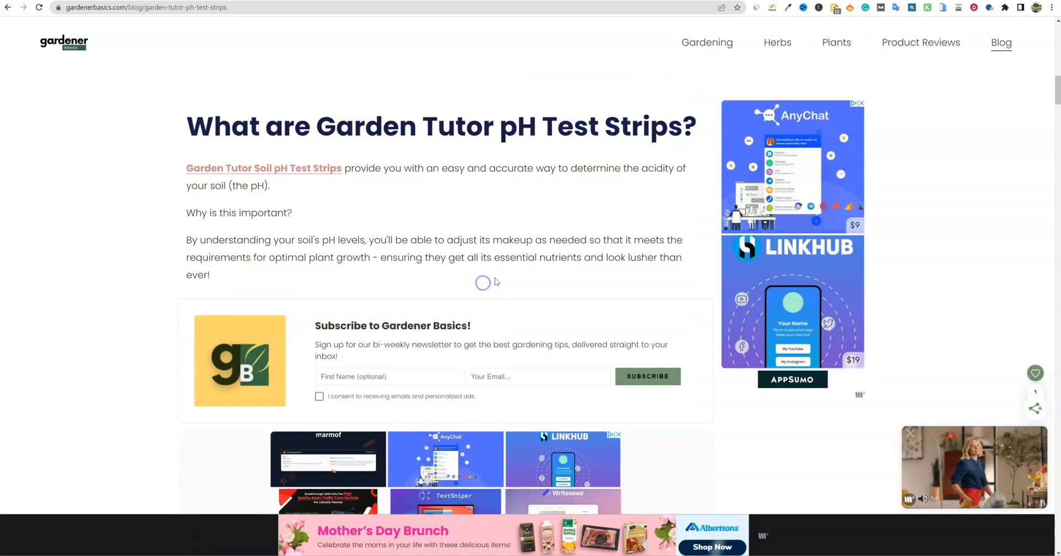
scroll("down", 3)
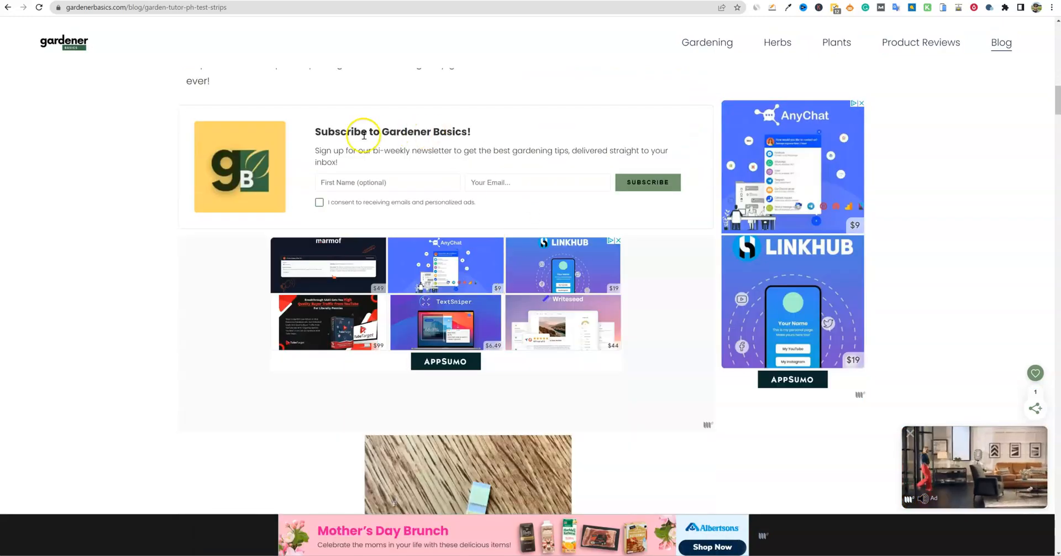
scroll("down", 3)
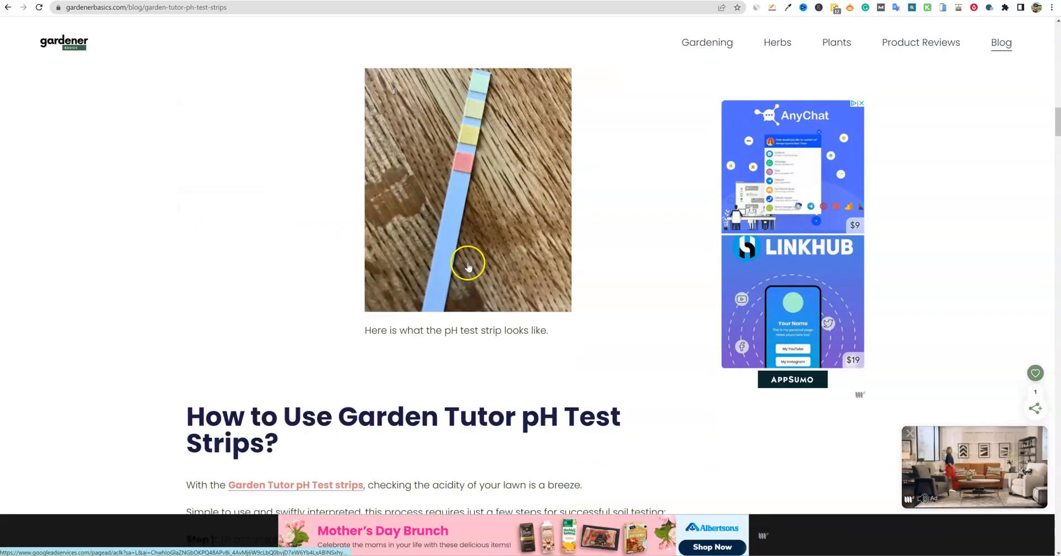
scroll("down", 3)
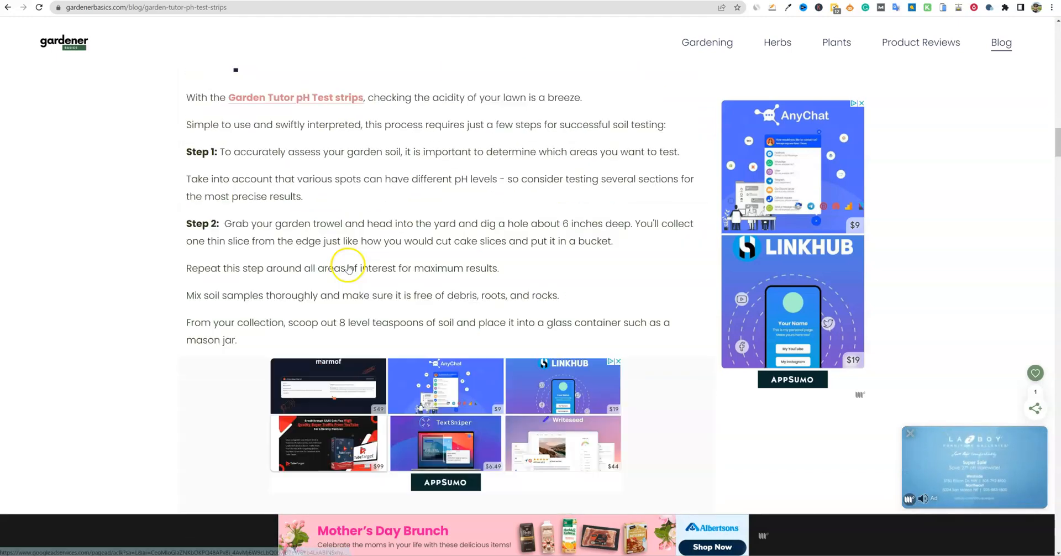
scroll("down", 3)
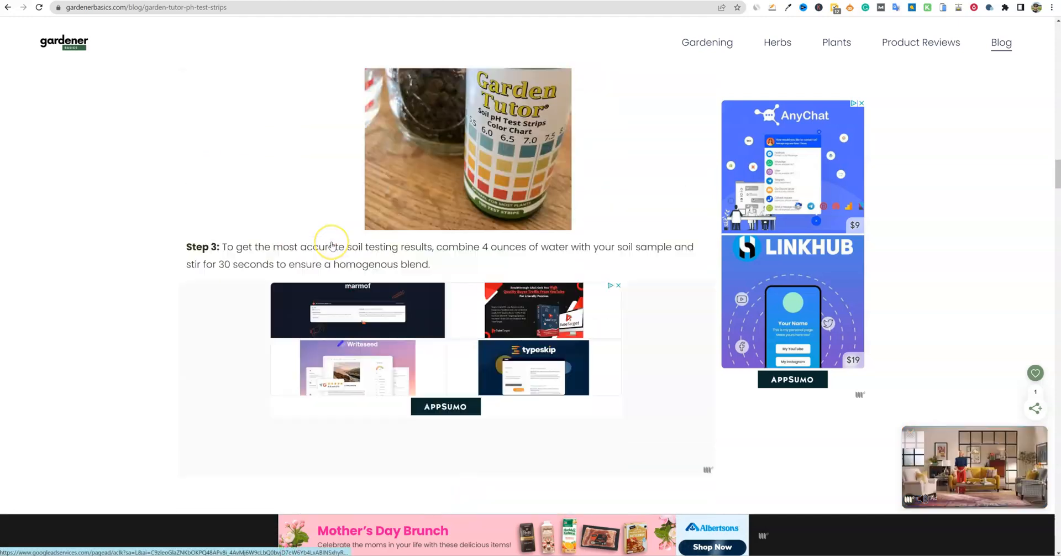
scroll("down", 3)
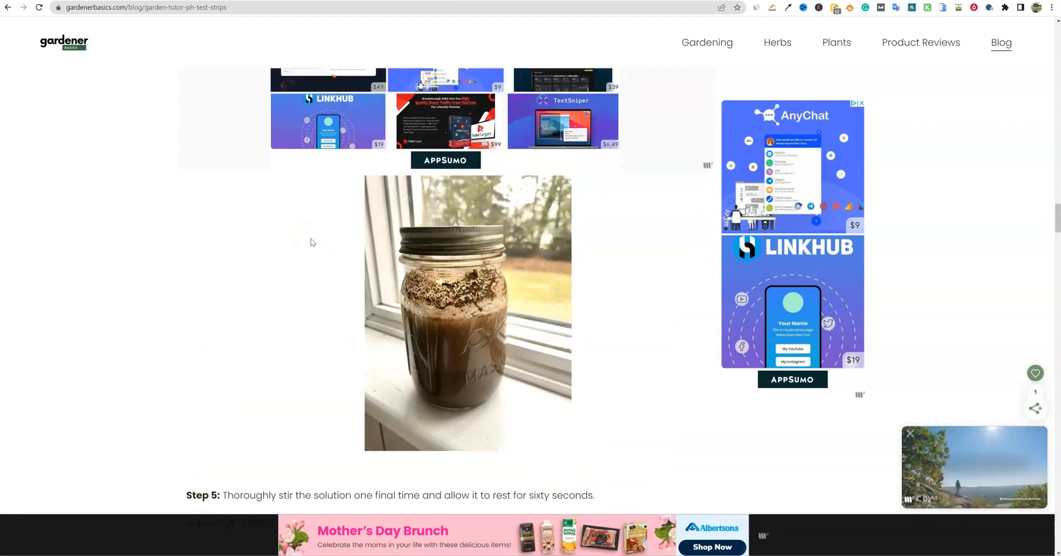
scroll("down", 3)
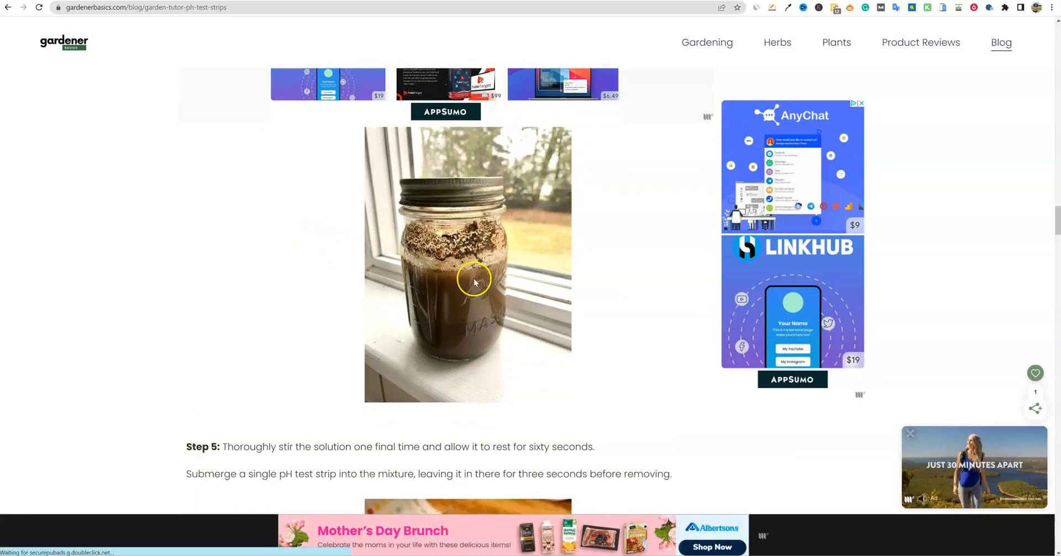
scroll("down", 3)
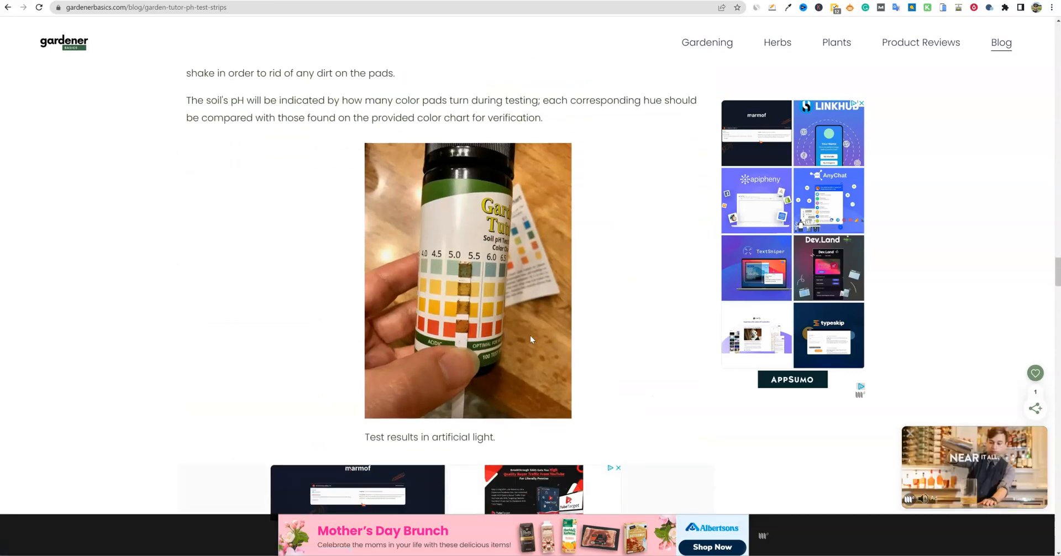
scroll("down", 3)
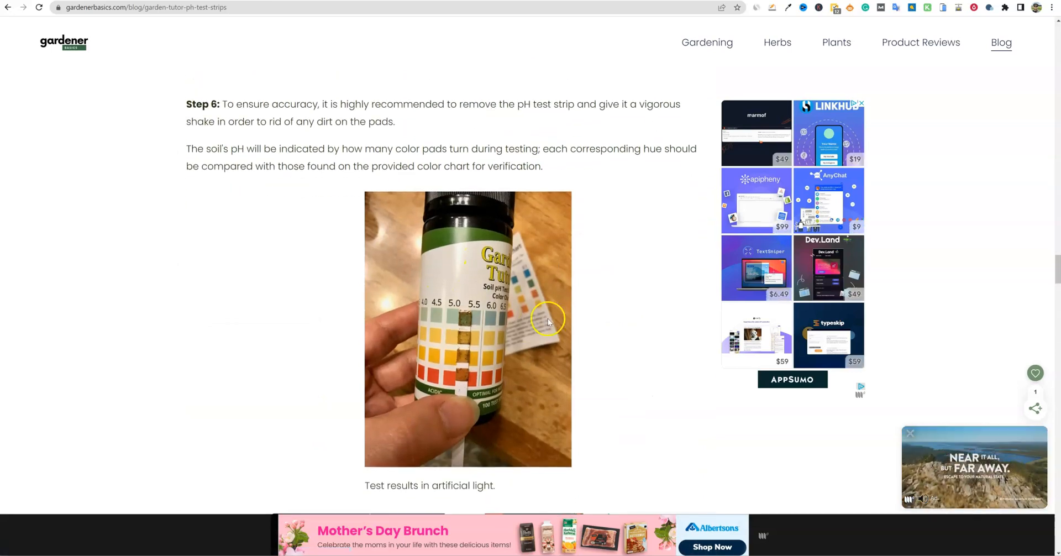
scroll("down", 3)
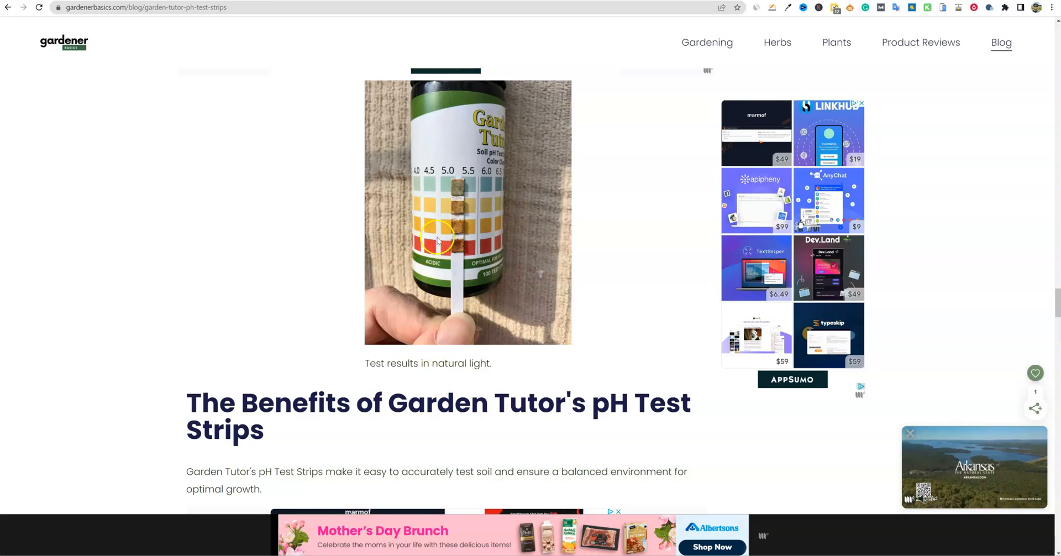
scroll("down", 3)
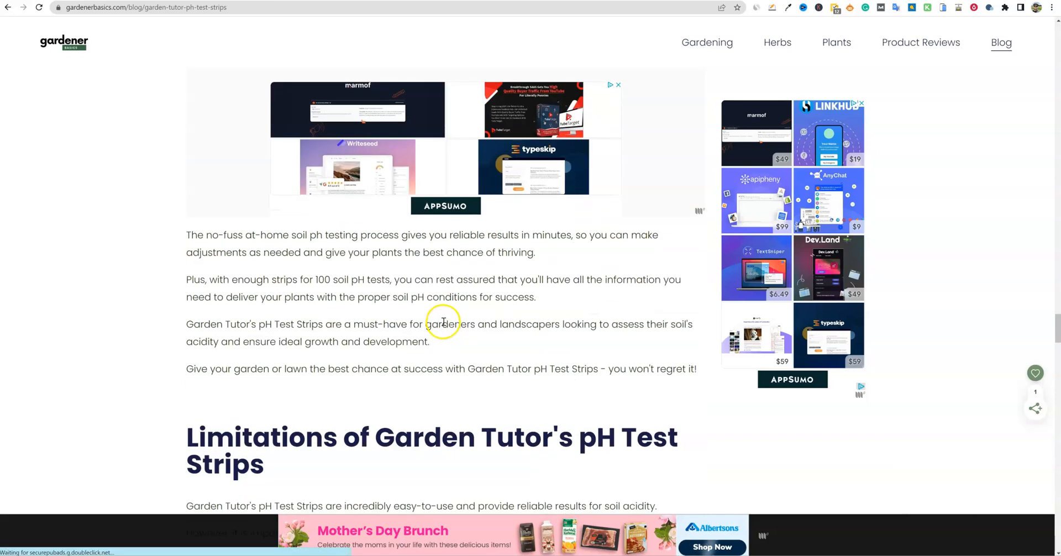
scroll("down", 3)
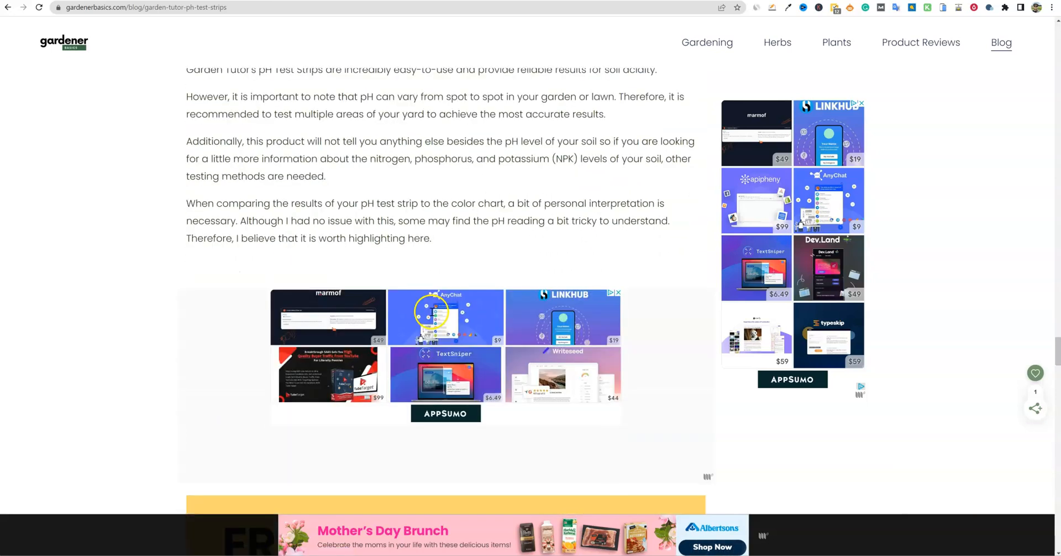
scroll("down", 3)
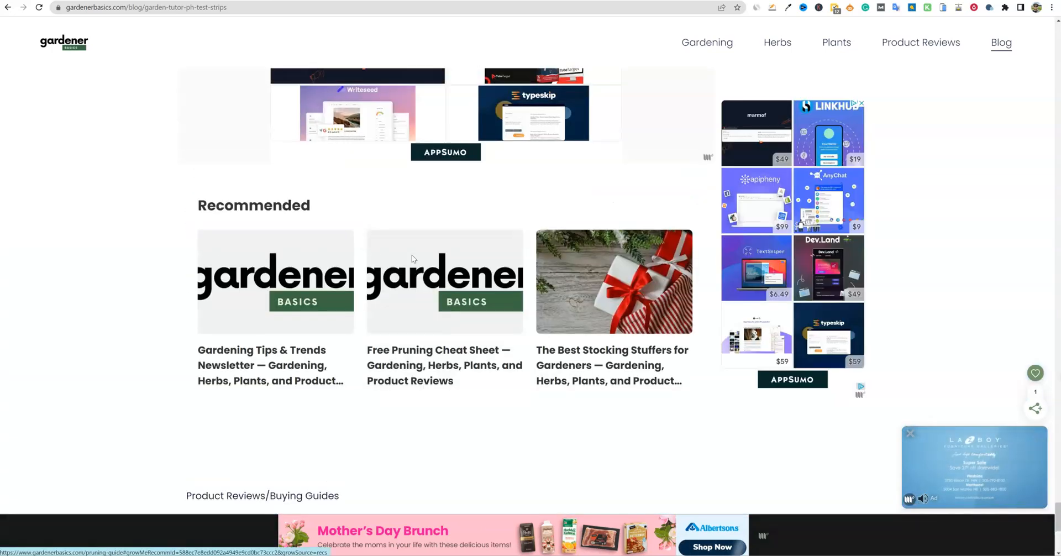
scroll("down", 3)
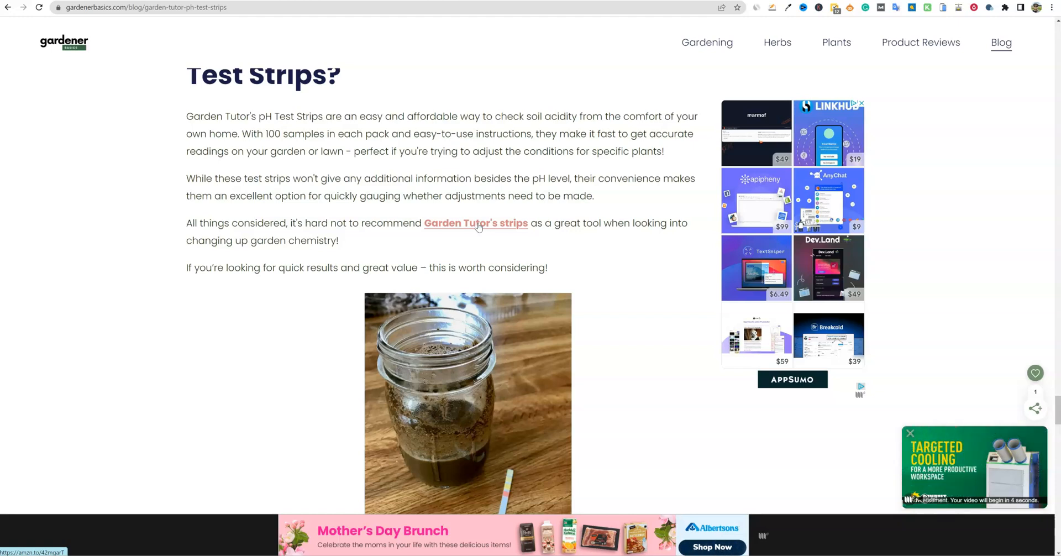
Open the 'Garden Tutor's strips' affiliate link in a new tab and return to the How to Use section.
right_click(475, 223)
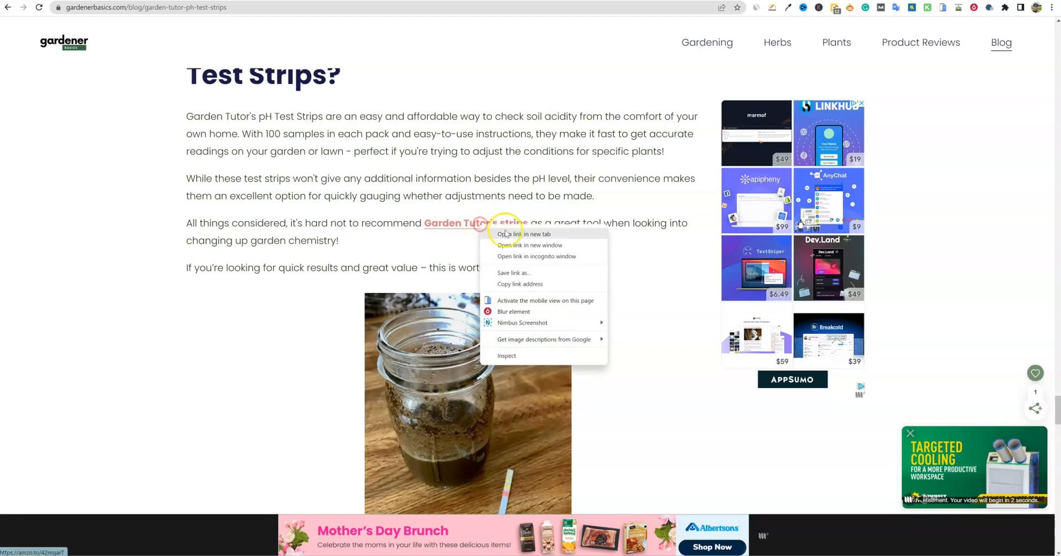
left_click(522, 234)
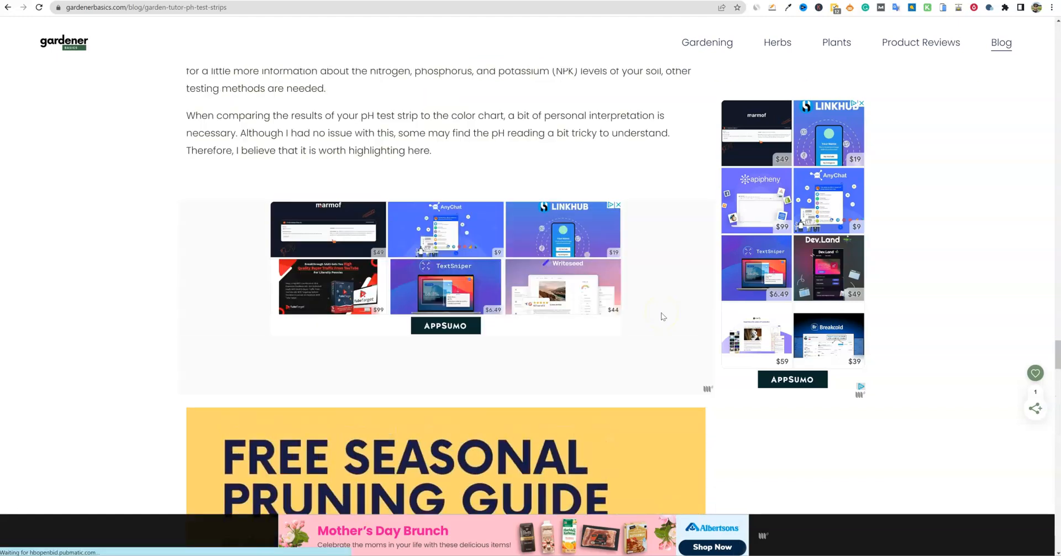
scroll("down", 3)
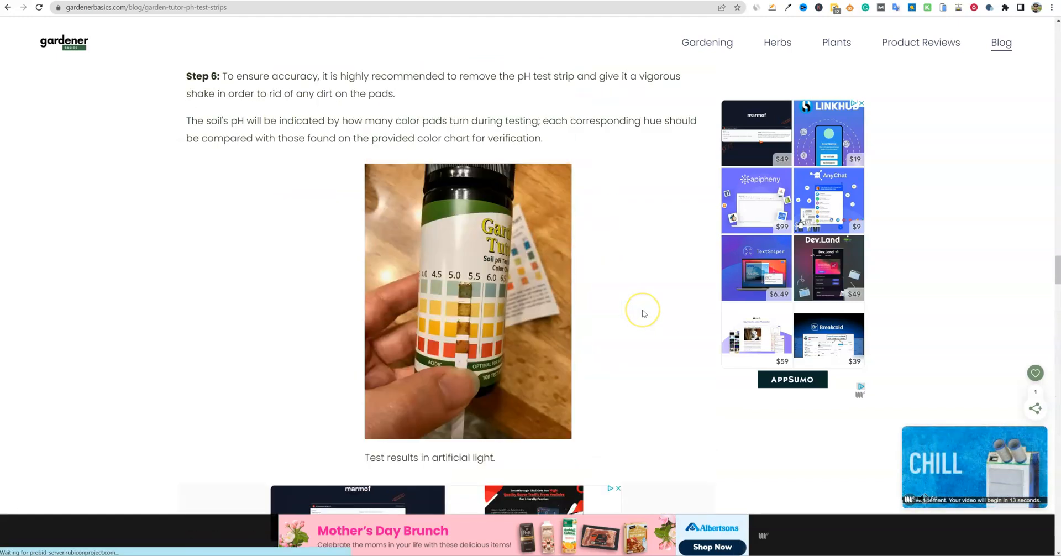
scroll("up", 3)
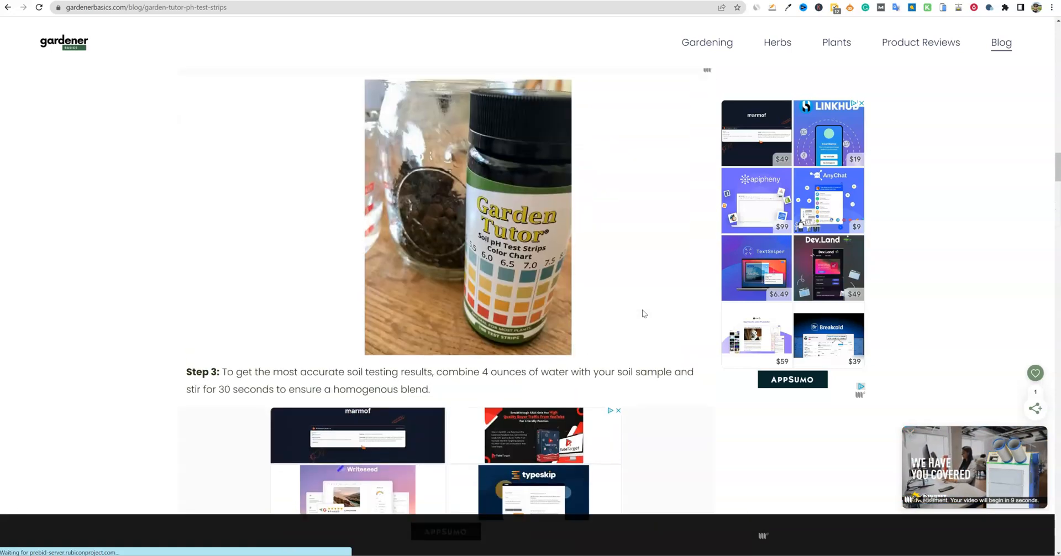
scroll("down", 3)
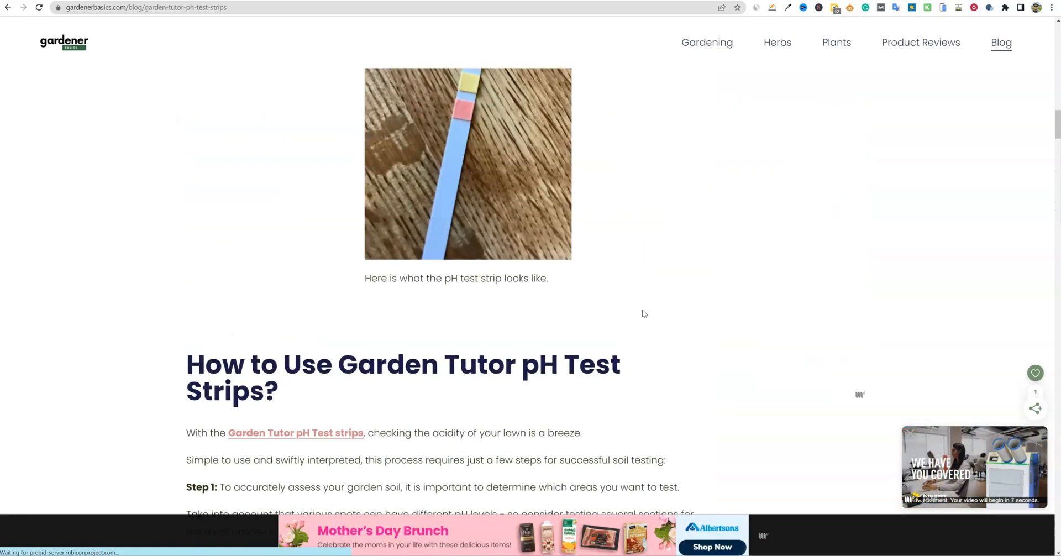